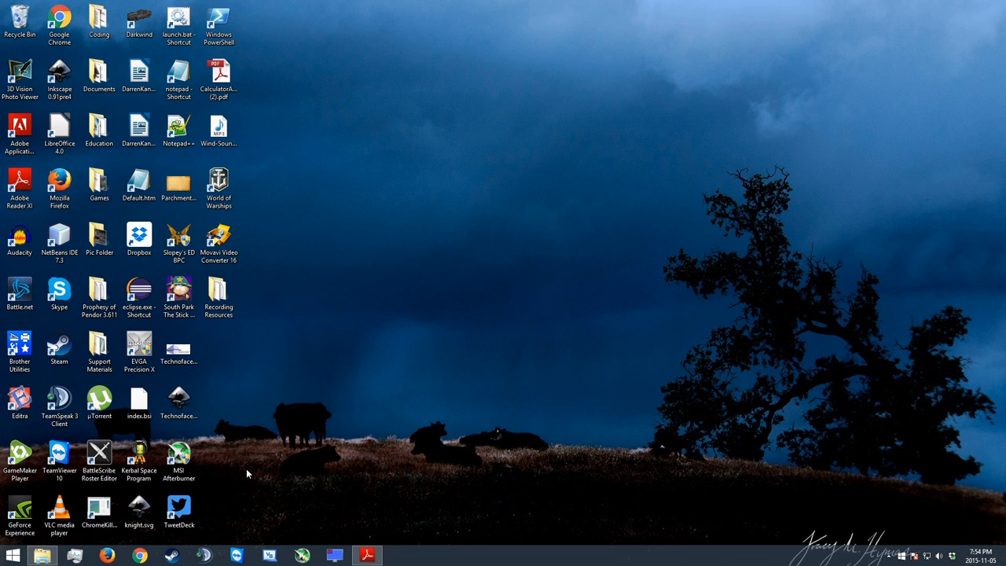
{"action": "mouse_move", "coordinate": [255, 495]}
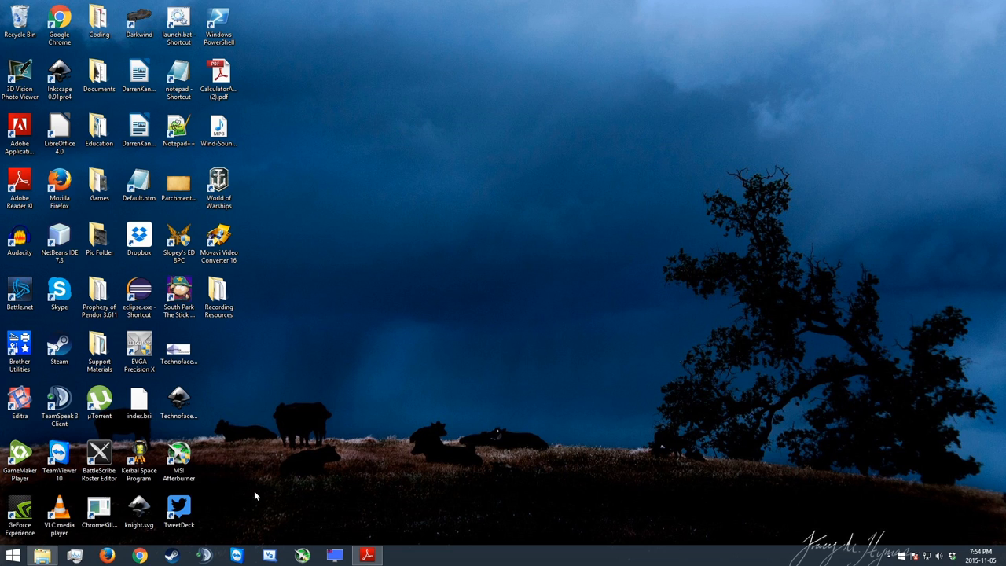
Launch Visual Basic 2010 Express from the taskbar icon
{"action": "left_click", "coordinate": [270, 555]}
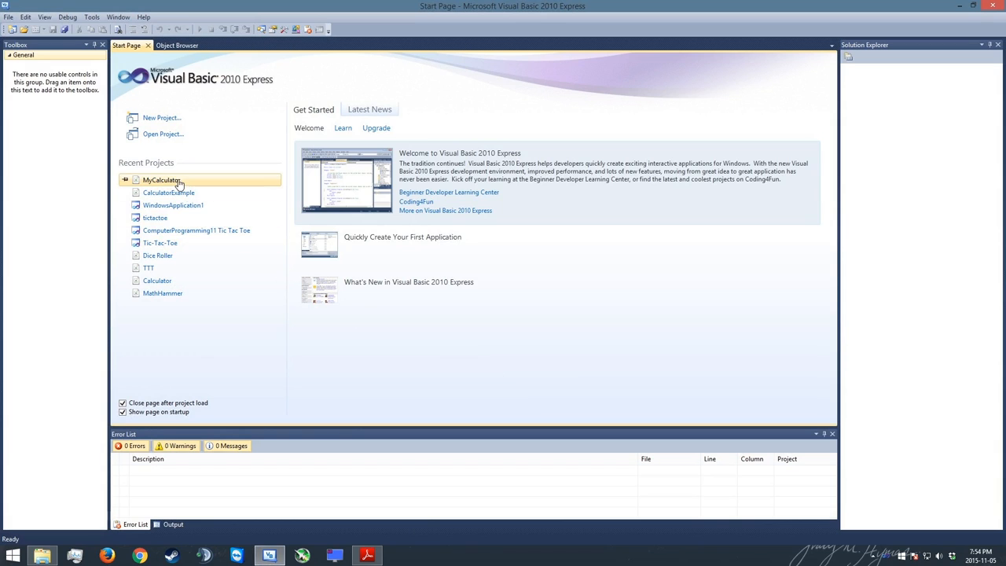
Open the MyCalculator project from the Recent Projects list
{"action": "double_click", "coordinate": [161, 180]}
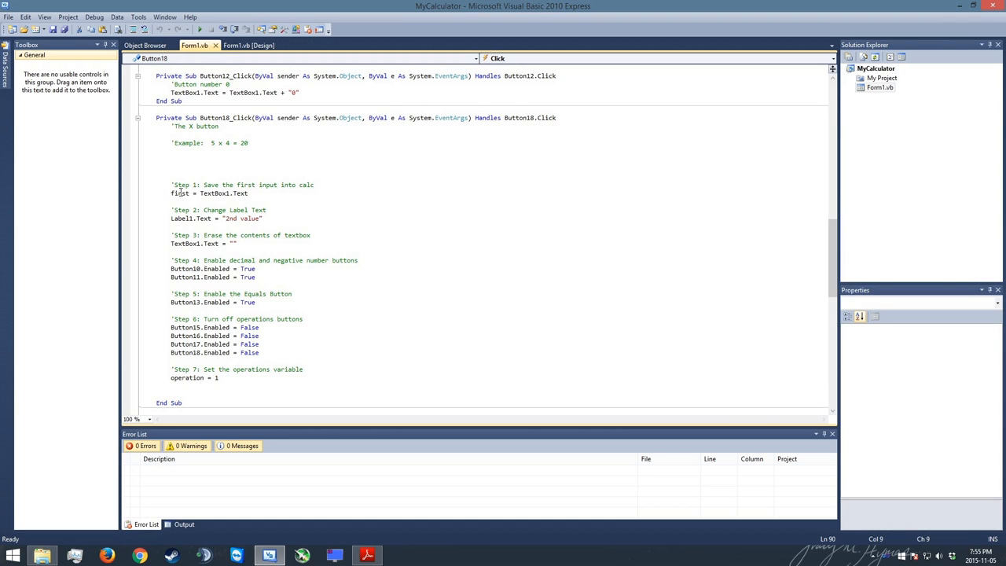
{"action": "mouse_move", "coordinate": [211, 143]}
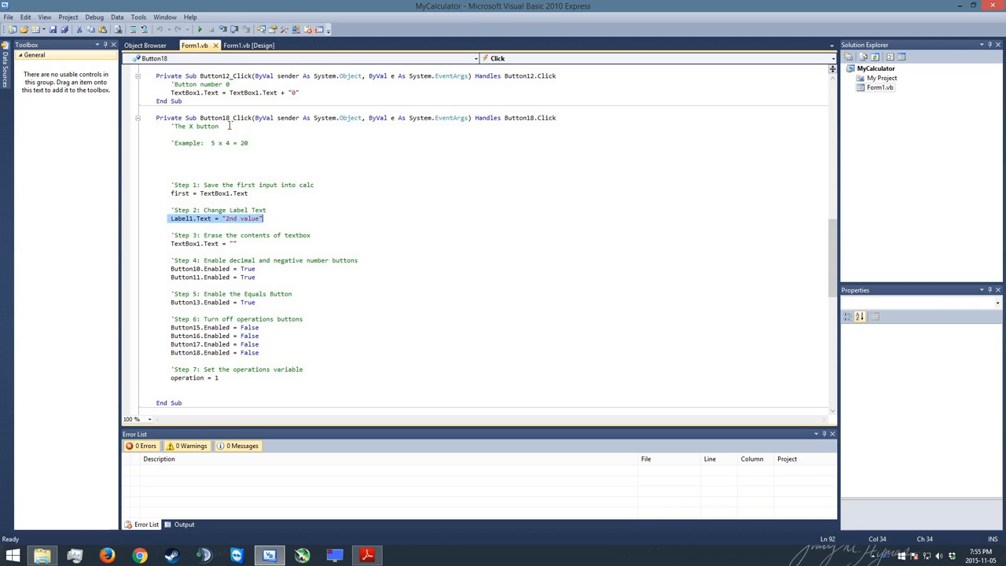
{"action": "left_click", "coordinate": [250, 44]}
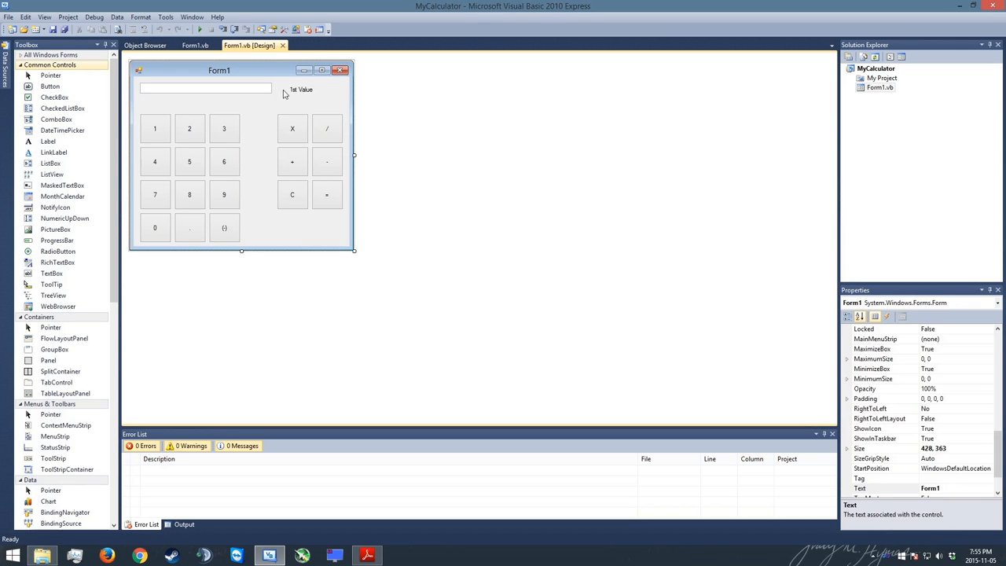
{"action": "mouse_move", "coordinate": [205, 61]}
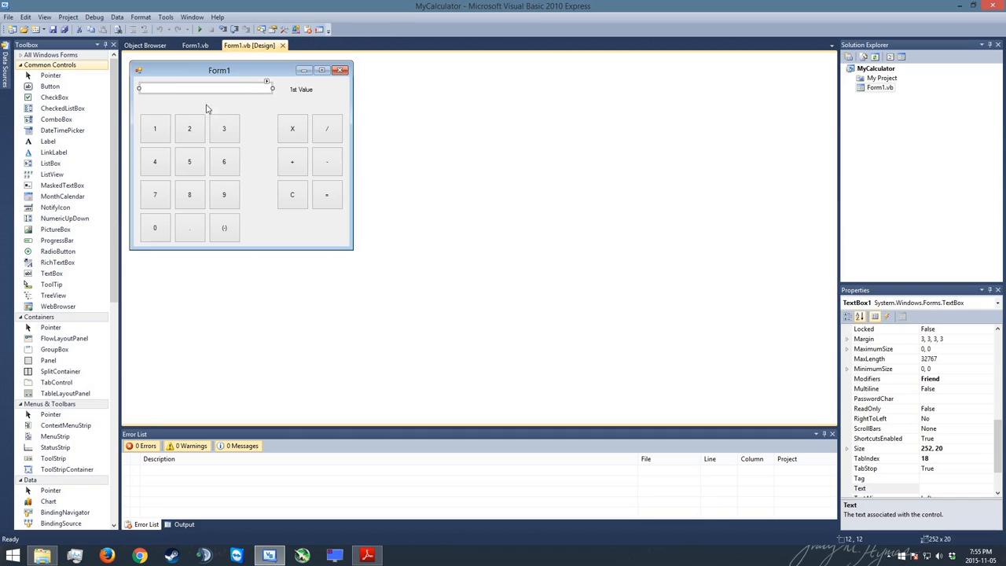
{"action": "double_click", "coordinate": [292, 128]}
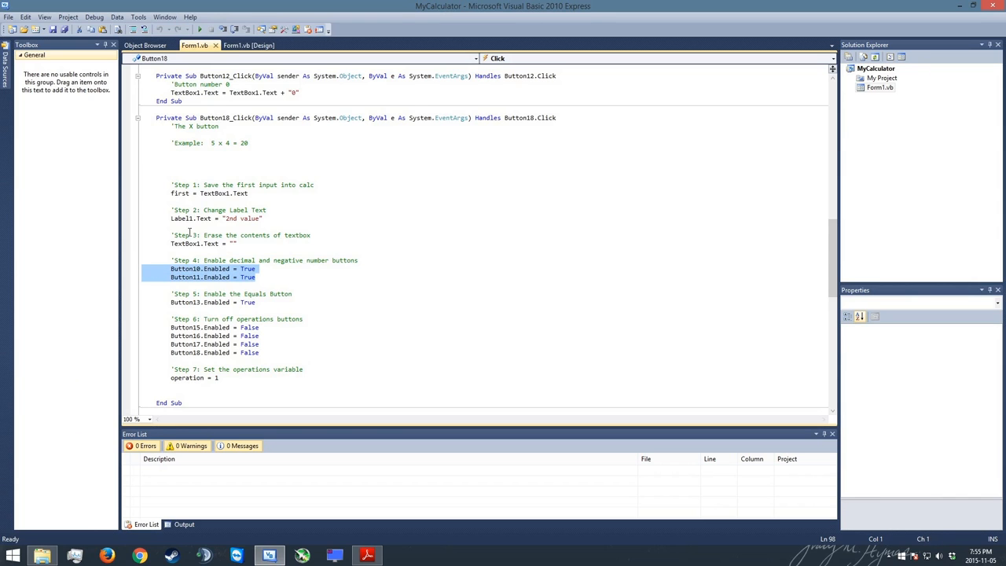
{"action": "left_click", "coordinate": [250, 45]}
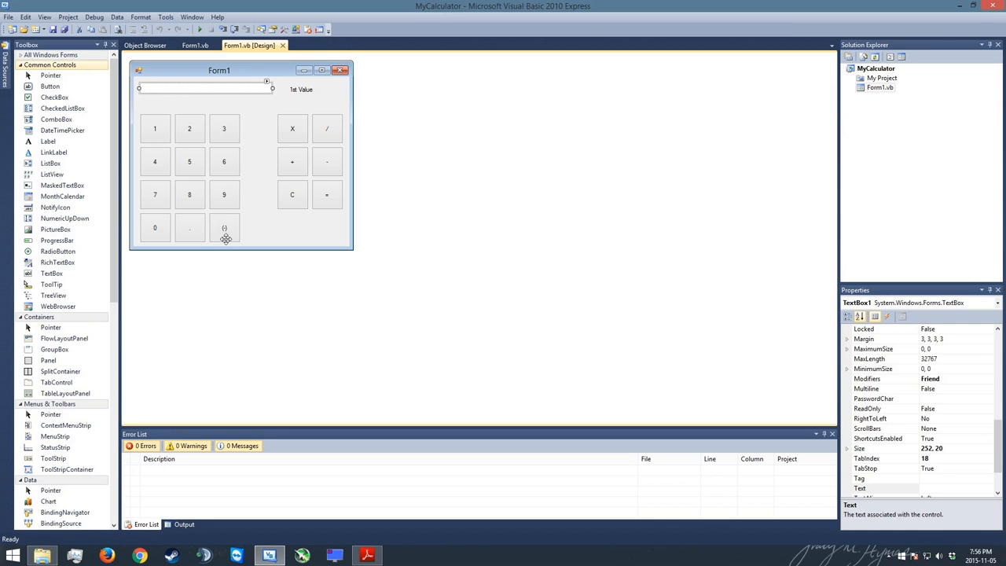
{"action": "mouse_move", "coordinate": [195, 235]}
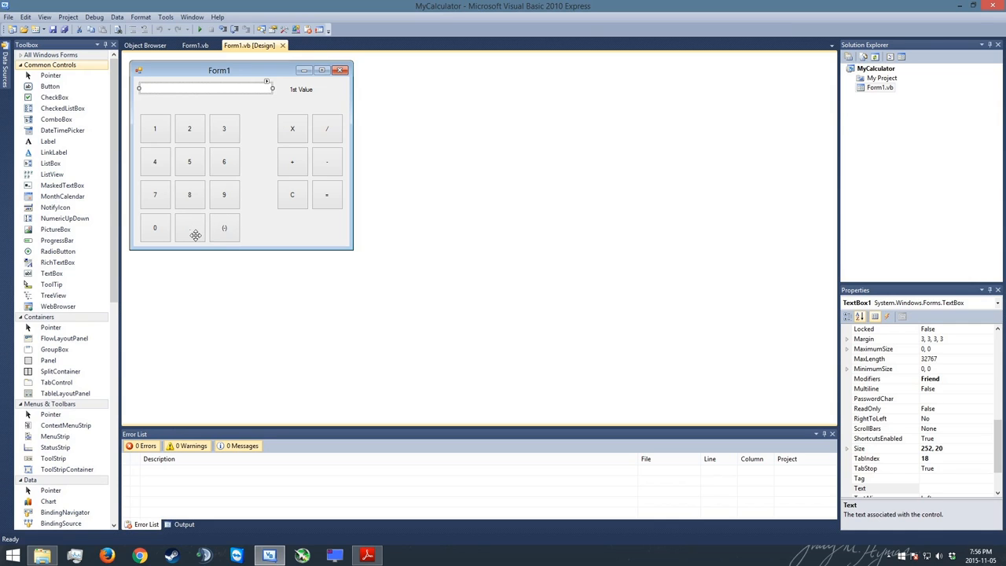
{"action": "mouse_move", "coordinate": [197, 227]}
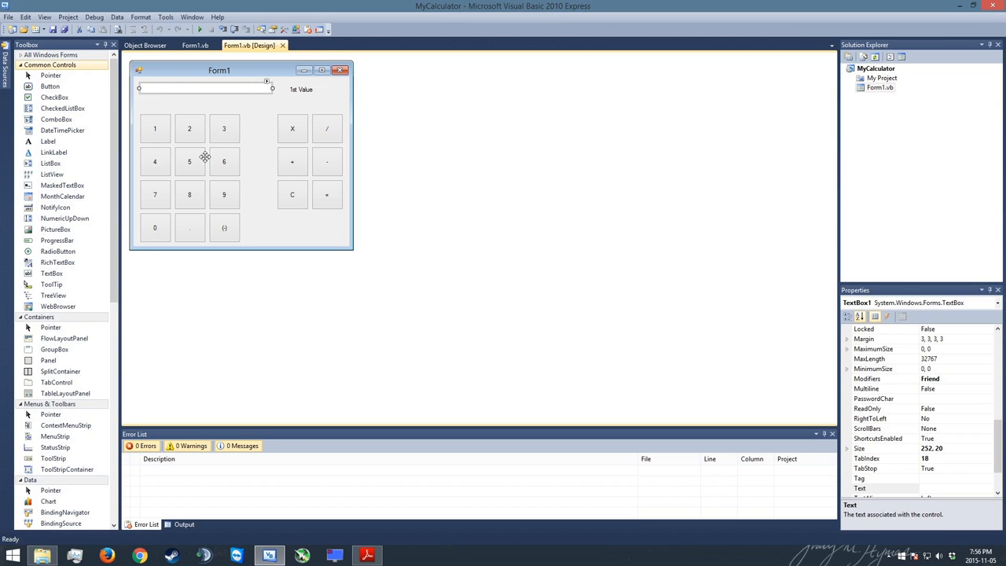
{"action": "mouse_move", "coordinate": [236, 114]}
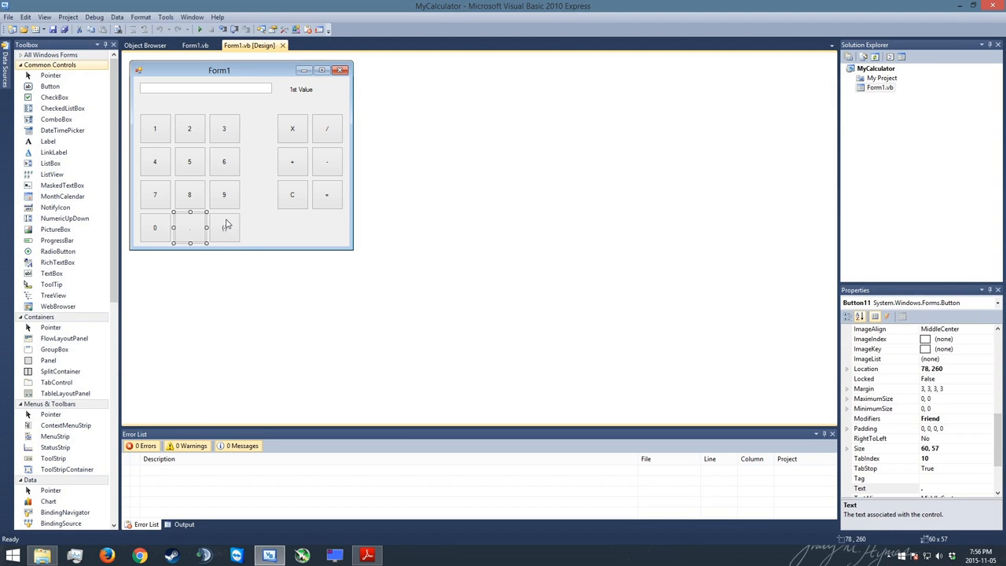
{"action": "left_click", "coordinate": [195, 45]}
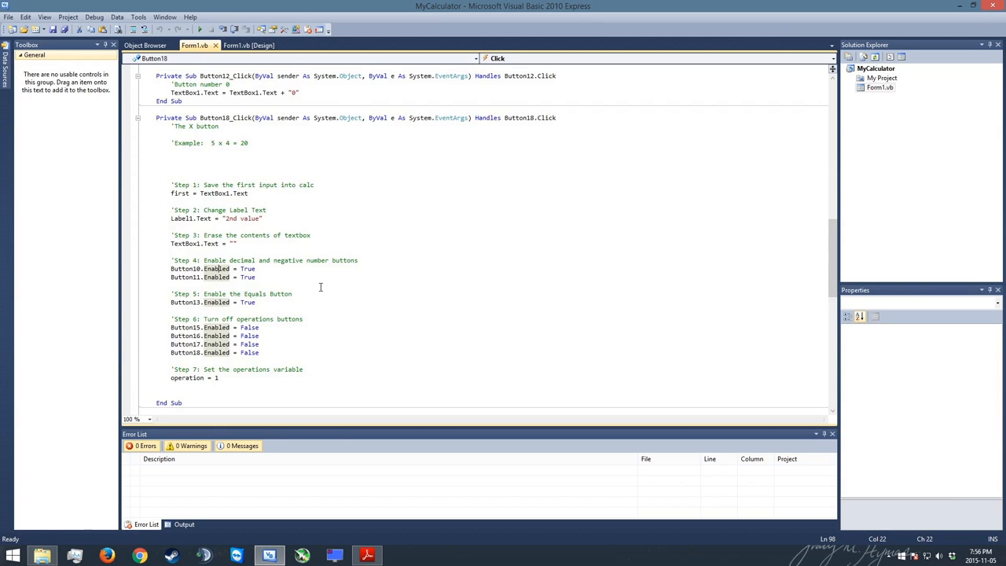
{"action": "mouse_move", "coordinate": [223, 268]}
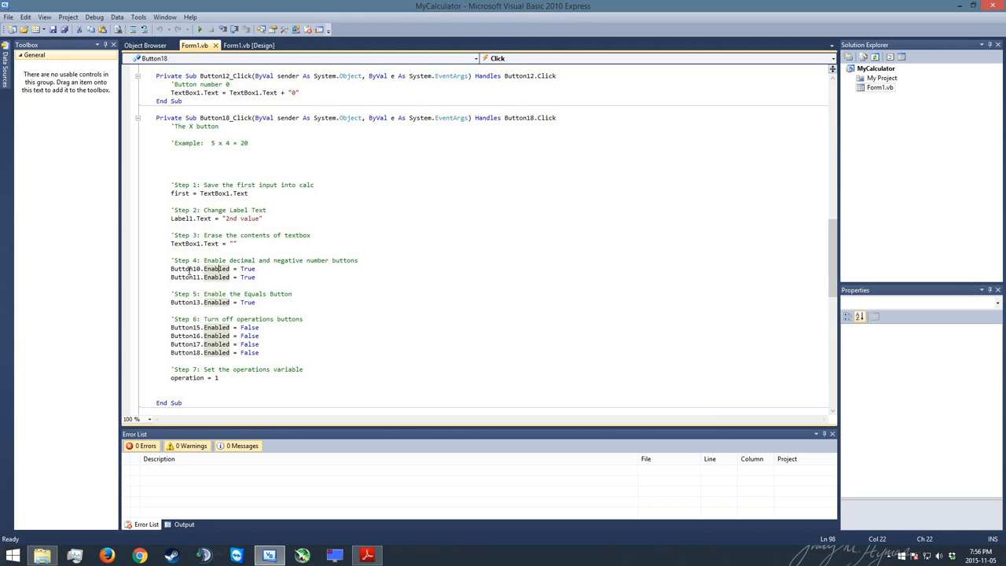
{"action": "scroll", "scroll_direction": "down", "scroll_amount": 3}
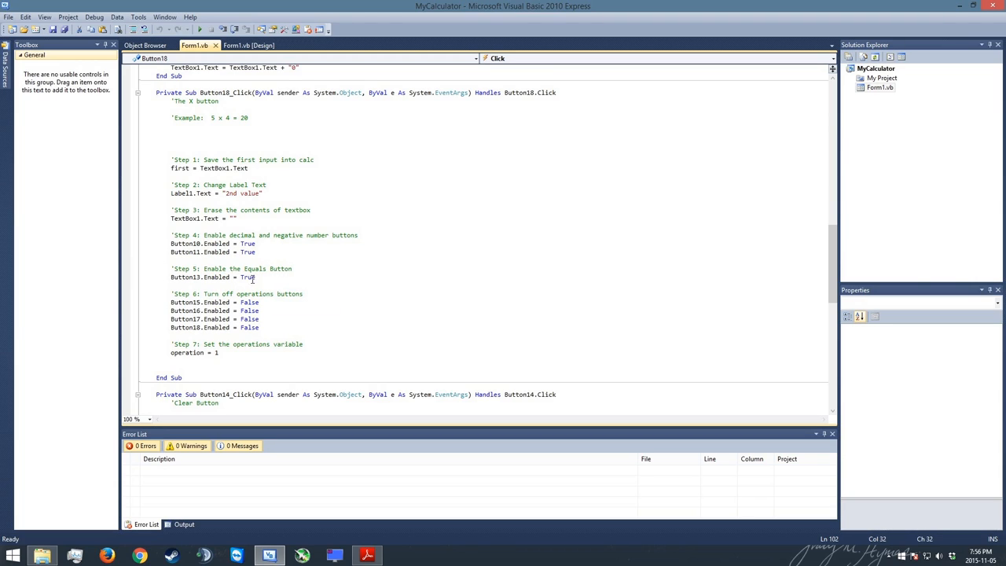
{"action": "mouse_move", "coordinate": [218, 277]}
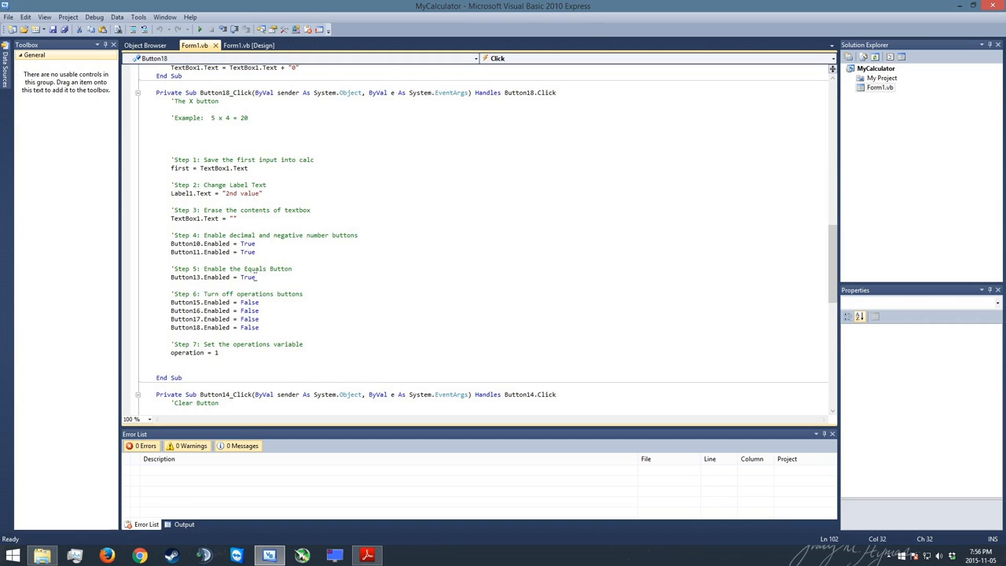
{"action": "mouse_move", "coordinate": [187, 277]}
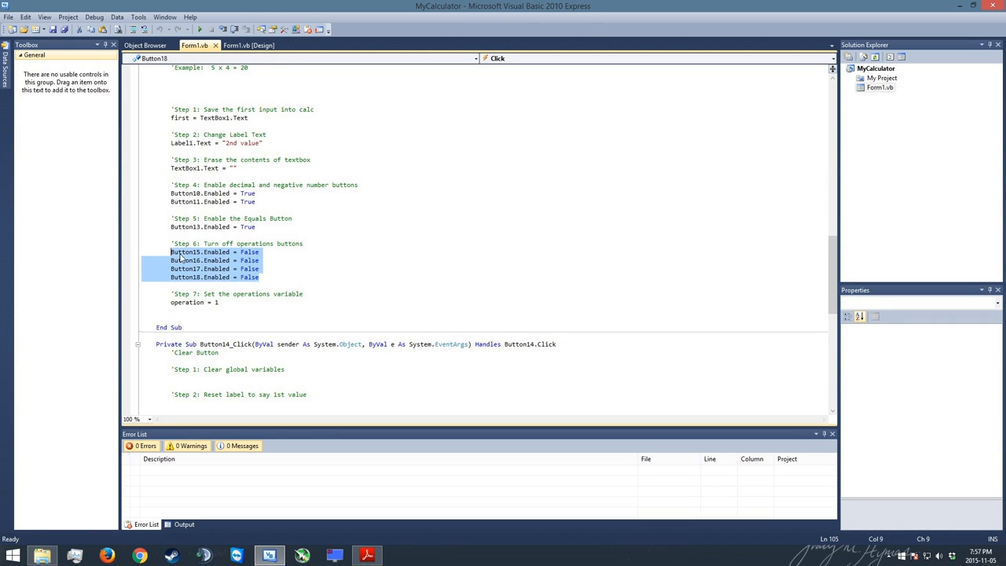
{"action": "left_click", "coordinate": [250, 45]}
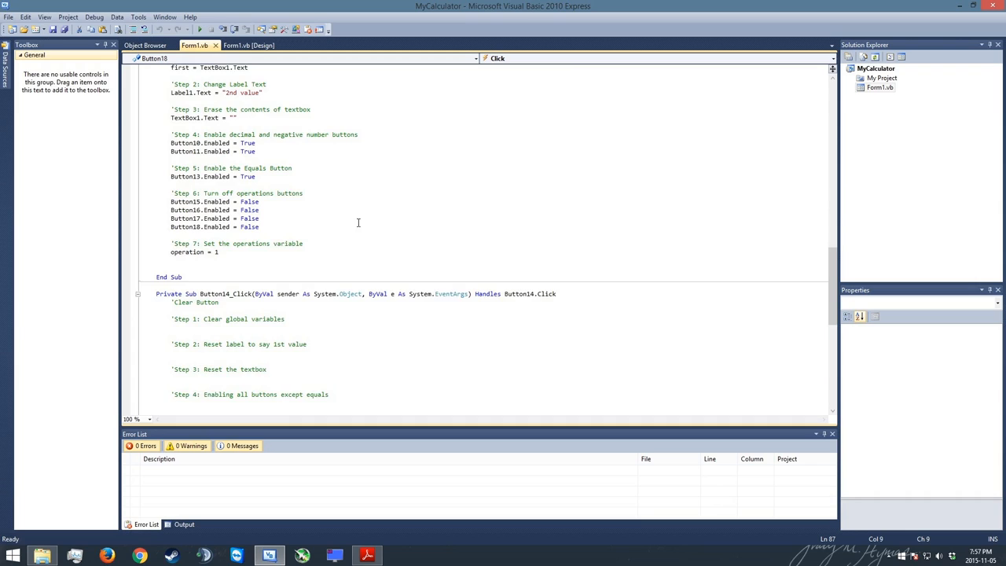
Add a blank line under the Clear handler's 'Step 1: Clear global variables' comment
{"action": "scroll", "scroll_direction": "down", "scroll_amount": 3}
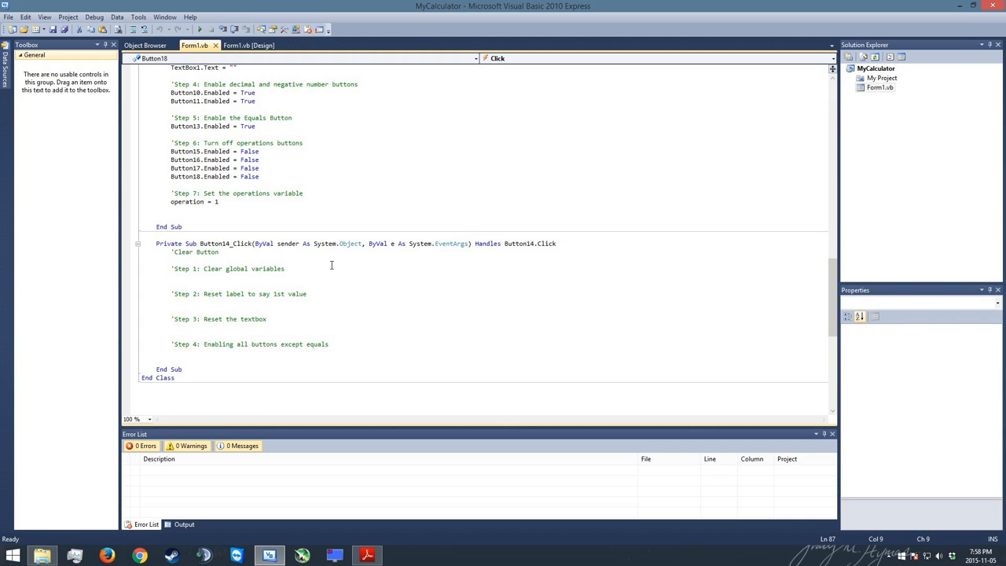
{"action": "key", "text": "enter"}
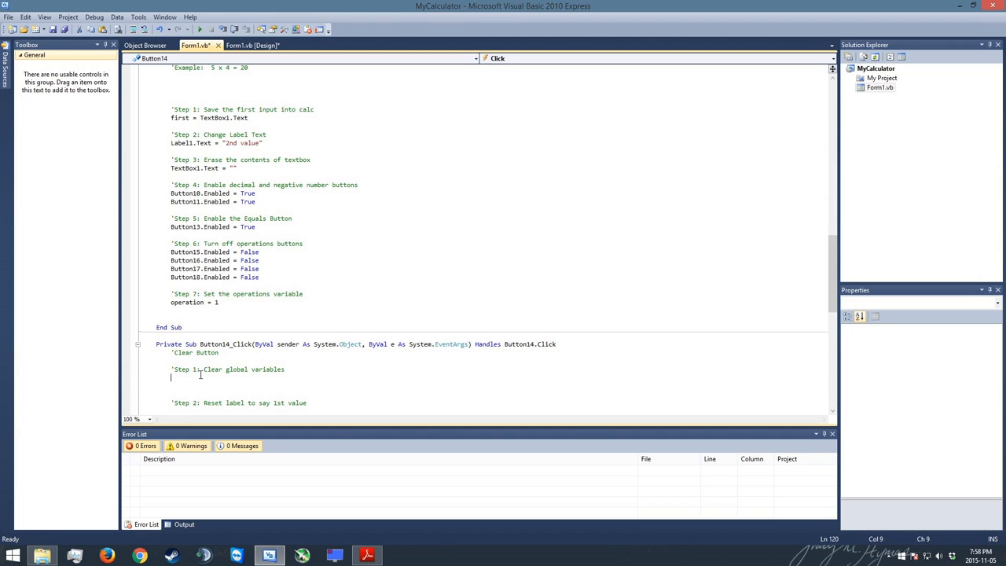
Write first = 0 and second = 0 under Step 1 of the Clear handler
{"action": "type", "text": "first"}
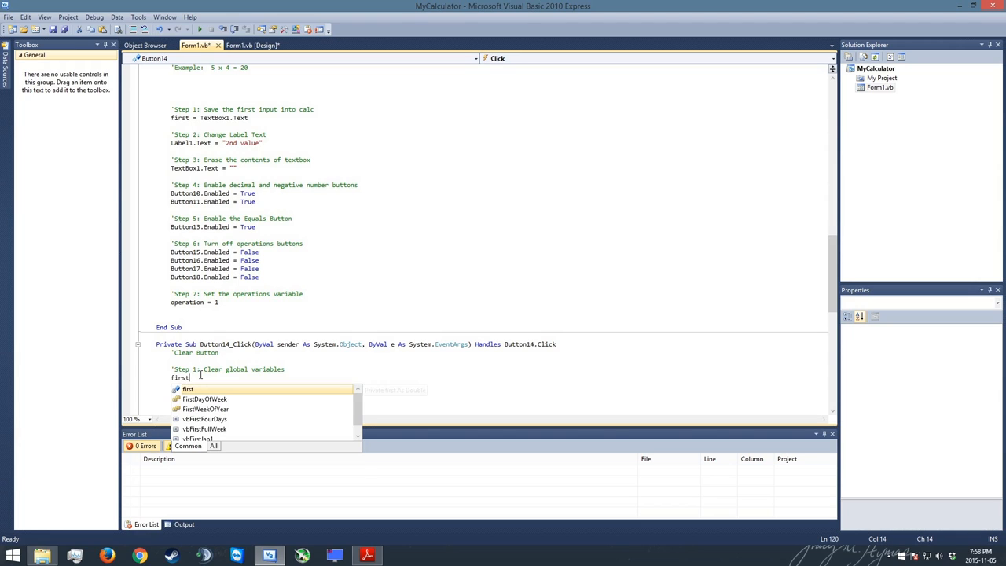
{"action": "type", "text": "= 0"}
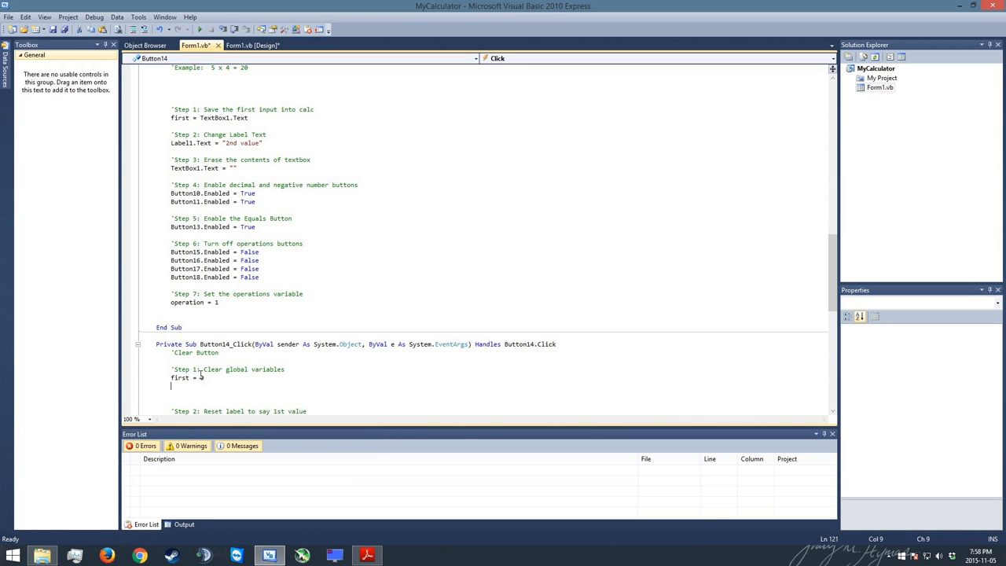
{"action": "type", "text": "second"}
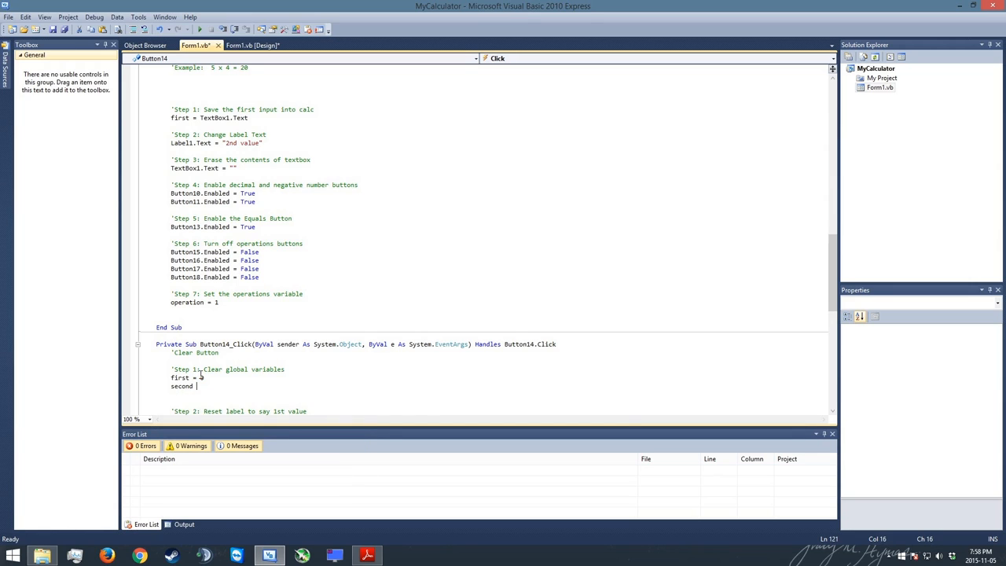
{"action": "type", "text": "."}
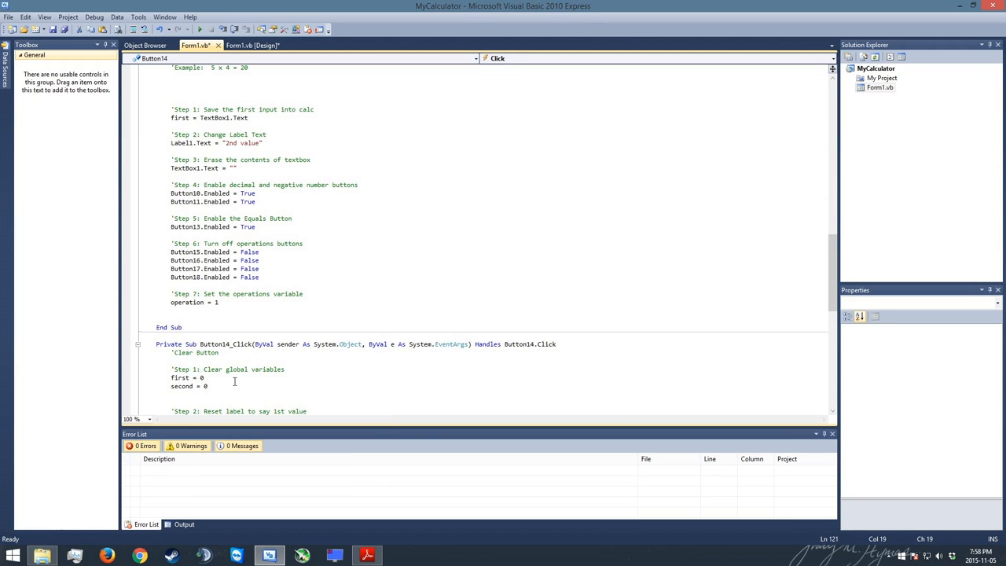
{"action": "scroll", "scroll_direction": "down", "scroll_amount": 3}
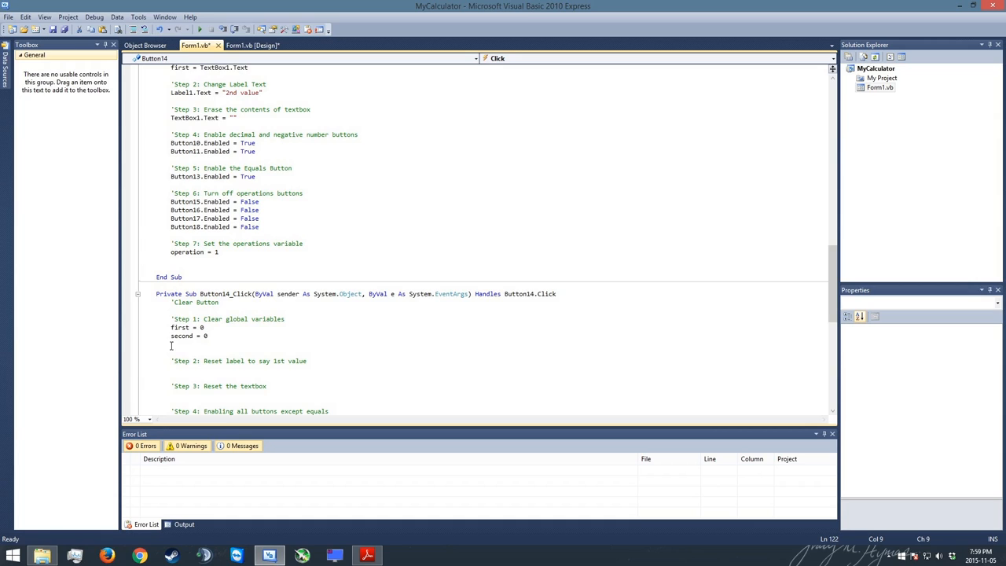
{"action": "left_click", "coordinate": [141, 345]}
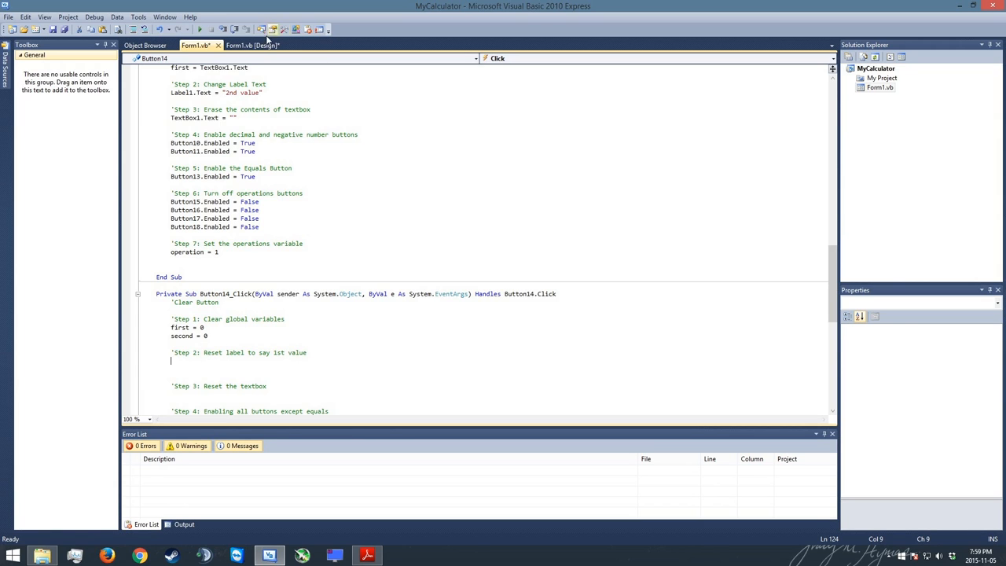
After checking the form layout, write Label1.Text = "1st Value" under Step 2
{"action": "left_click", "coordinate": [252, 45]}
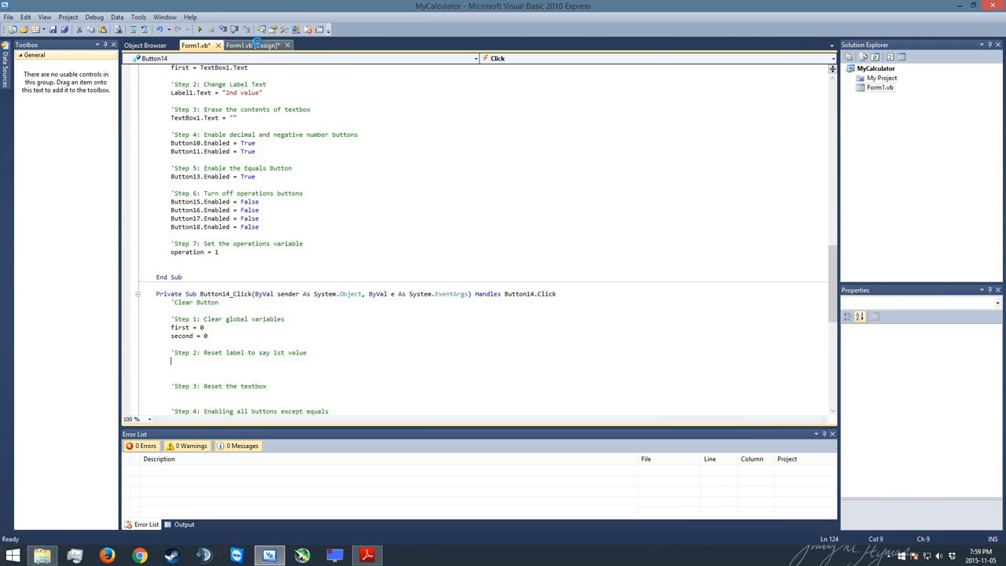
{"action": "left_click", "coordinate": [252, 45]}
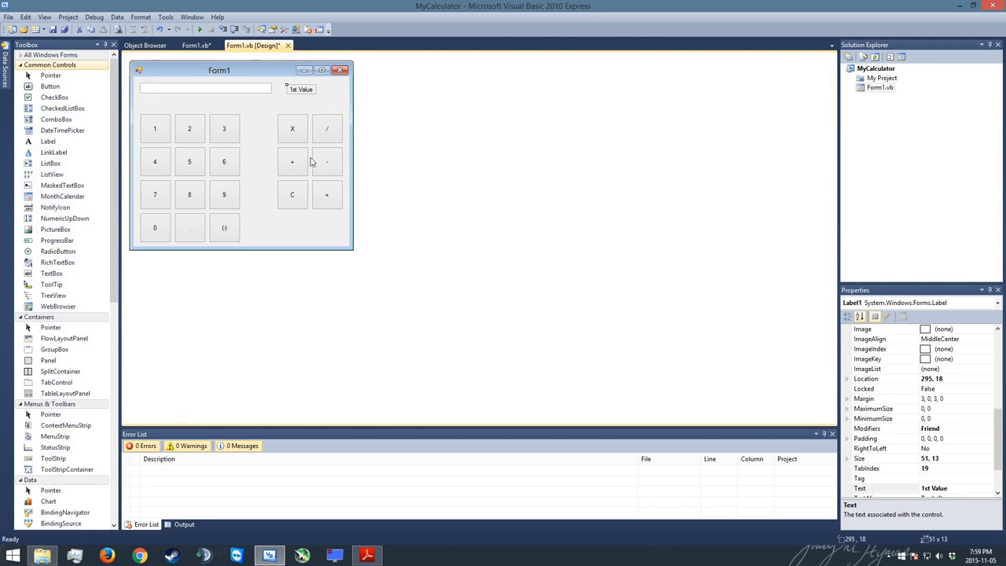
{"action": "mouse_move", "coordinate": [295, 81]}
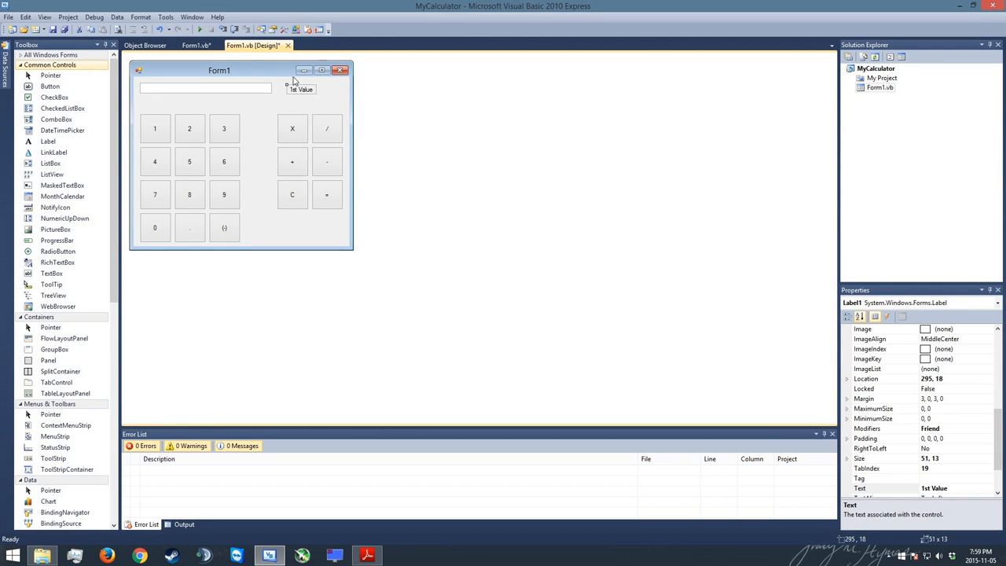
{"action": "left_click", "coordinate": [194, 44]}
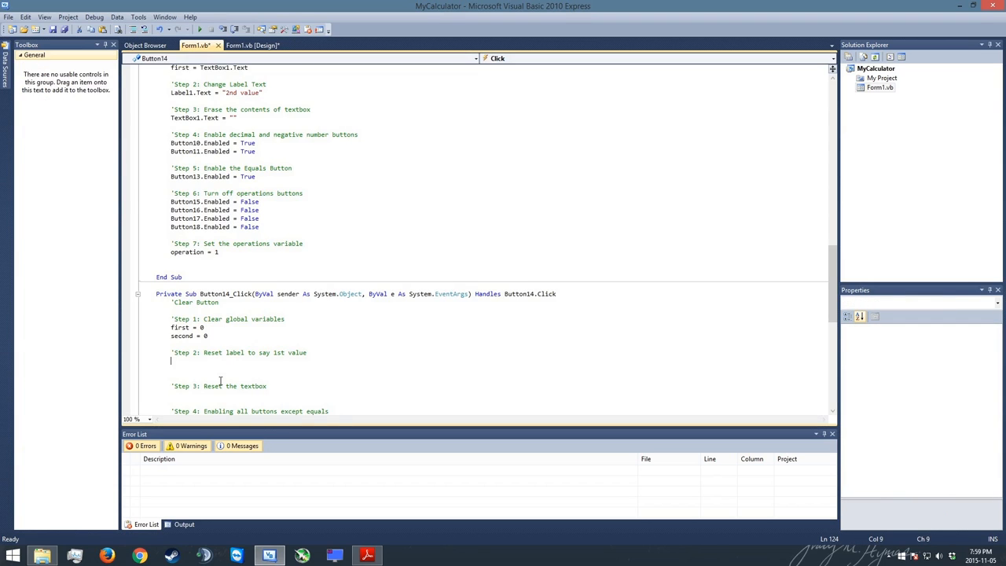
{"action": "type", "text": "1"}
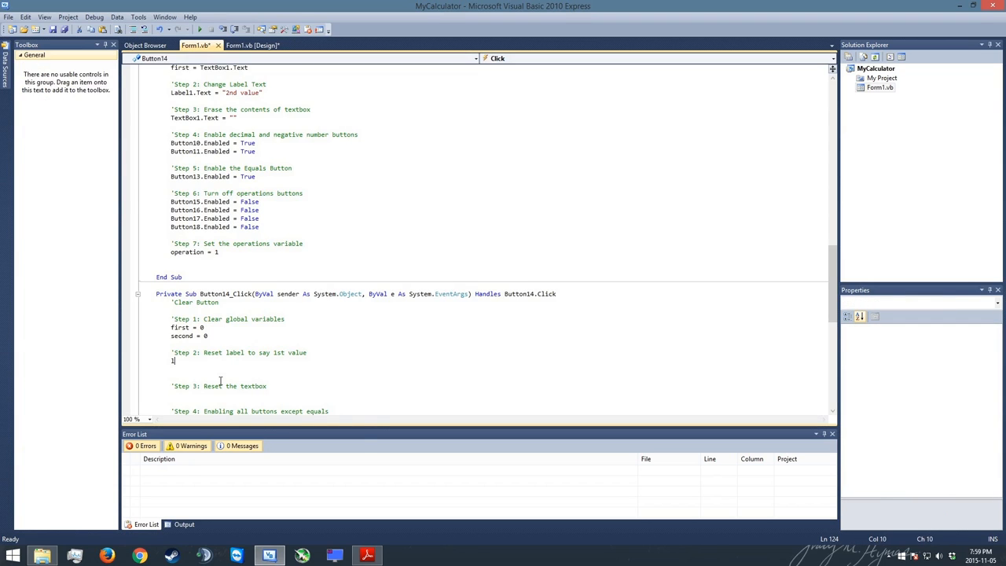
{"action": "type", "text": "Label1.text = \"1st v"}
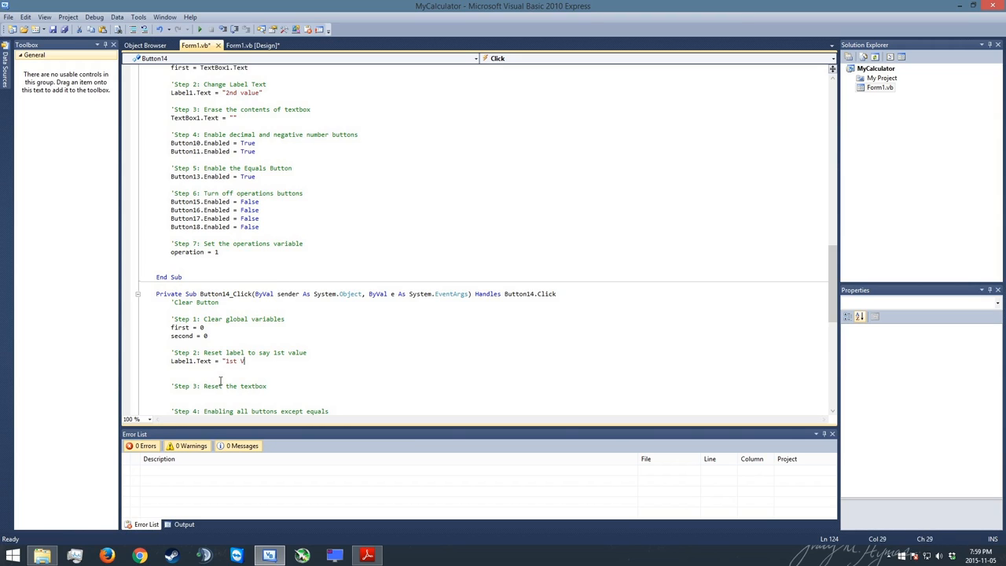
{"action": "type", "text": "Value\""}
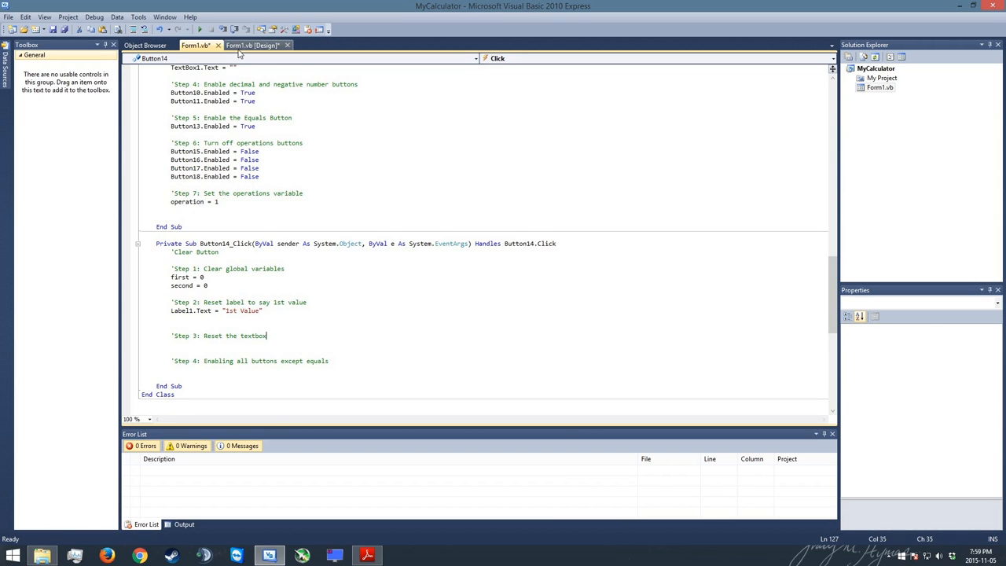
{"action": "left_click", "coordinate": [253, 45]}
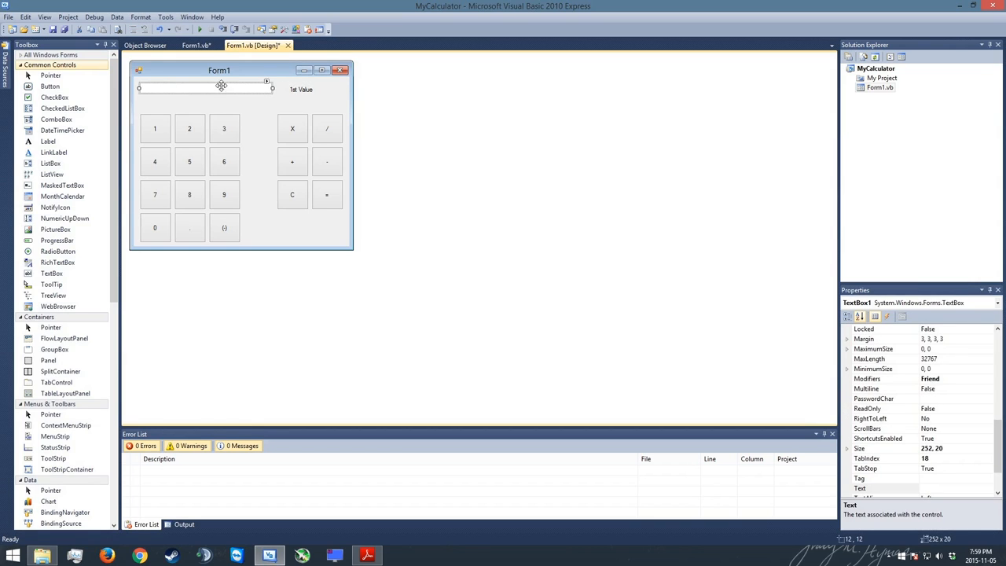
{"action": "mouse_move", "coordinate": [166, 56]}
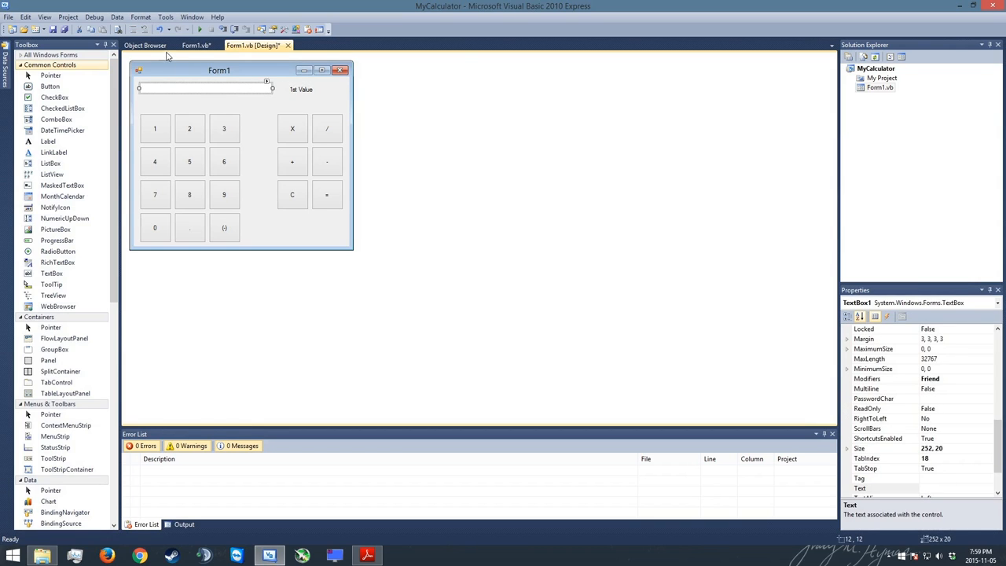
{"action": "mouse_move", "coordinate": [196, 44]}
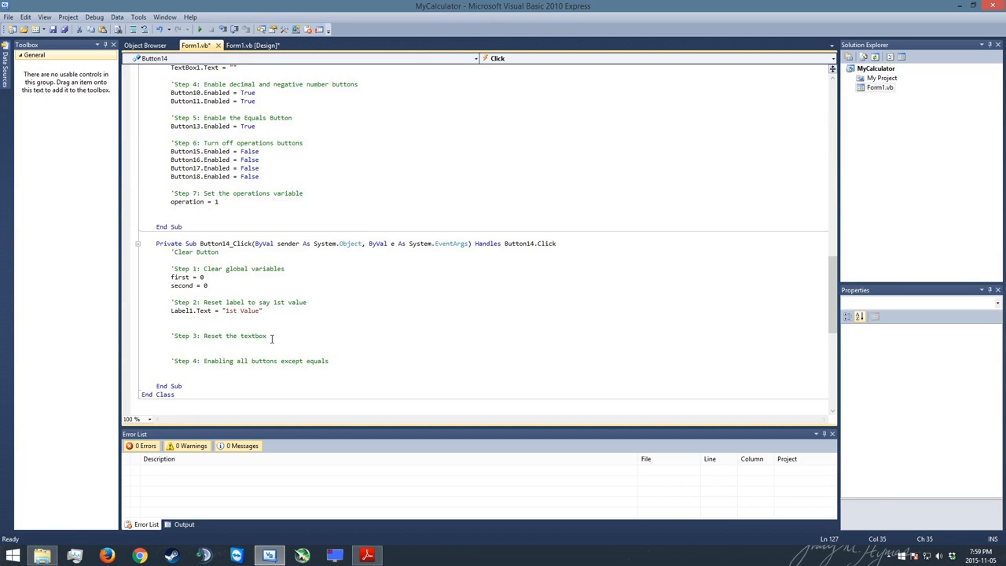
Under Step 3, write TextBox1.Text = "" to empty the text box
{"action": "type", "text": "t"}
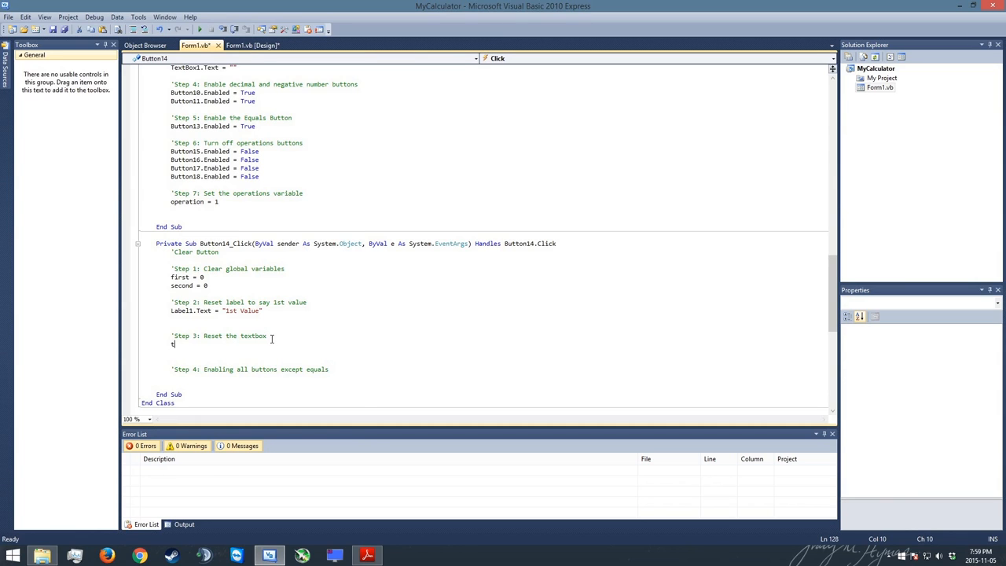
{"action": "type", "text": "extbox1"}
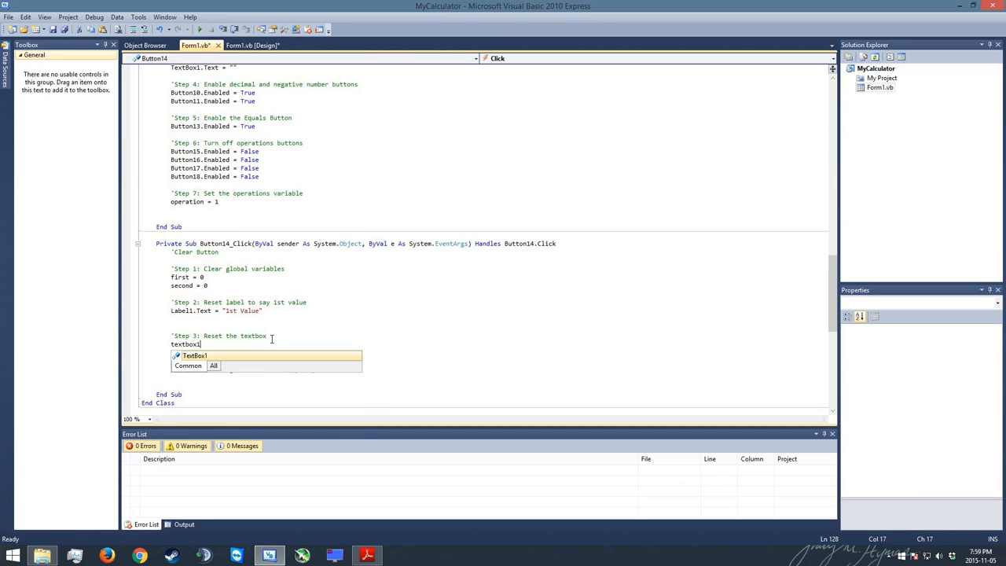
{"action": "type", "text": ".text"}
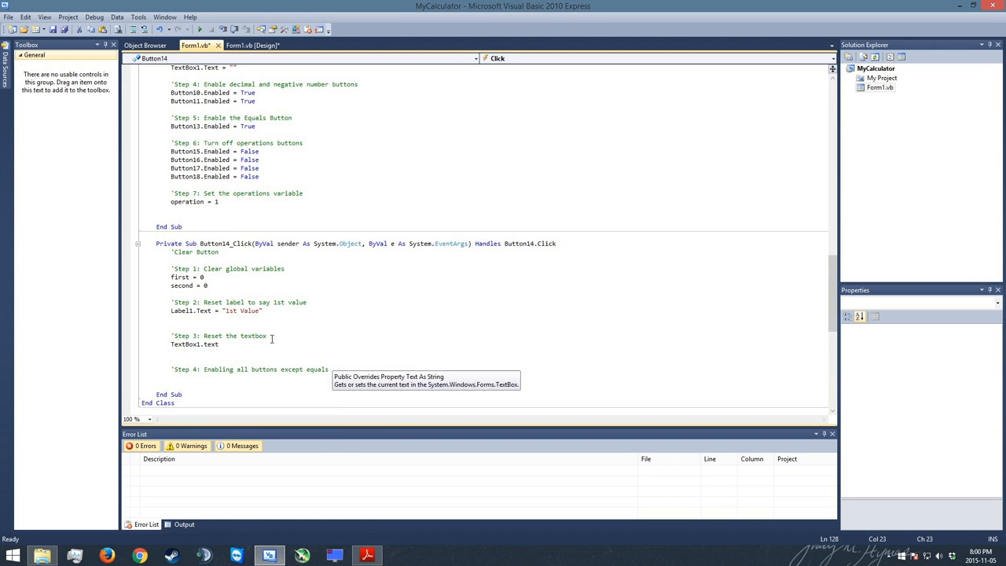
{"action": "type", "text": "= \"\""}
{"action": "left_click", "coordinate": [250, 370]}
{"action": "type", "text": "operations, decimal, and  "}
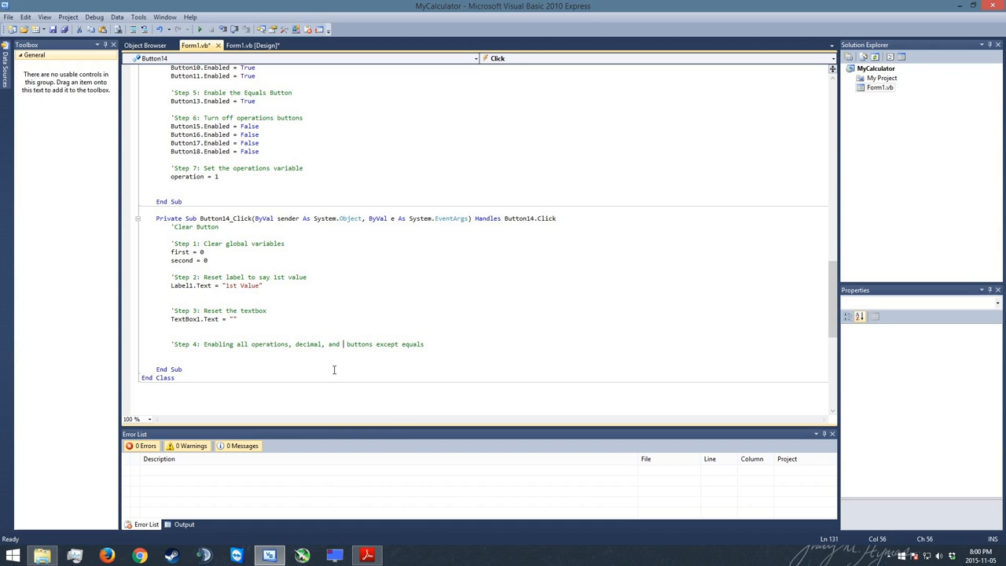
Add 'negative number' to the Step 4 comment and start a Button statement below it
{"action": "type", "text": "negative"}
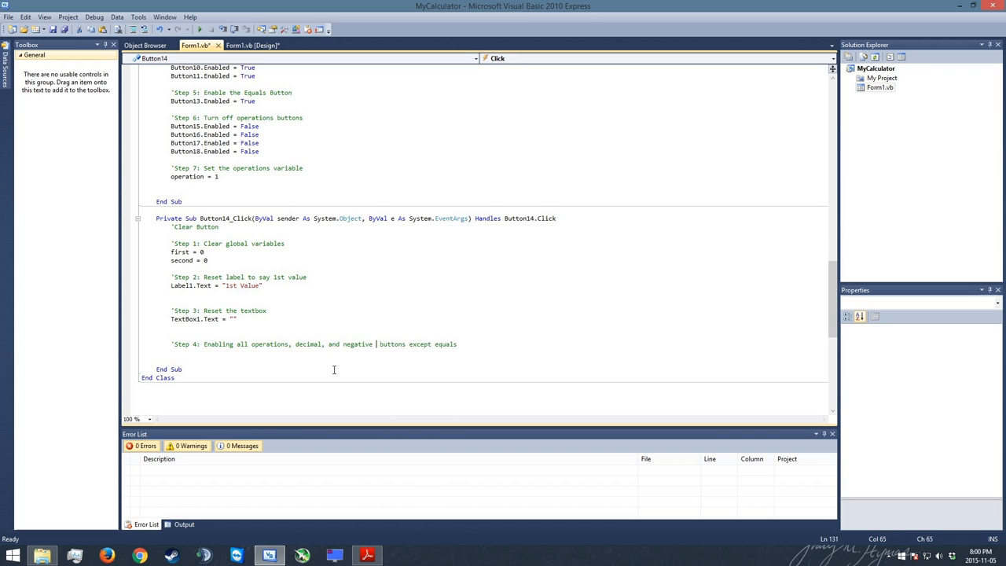
{"action": "type", "text": "b"}
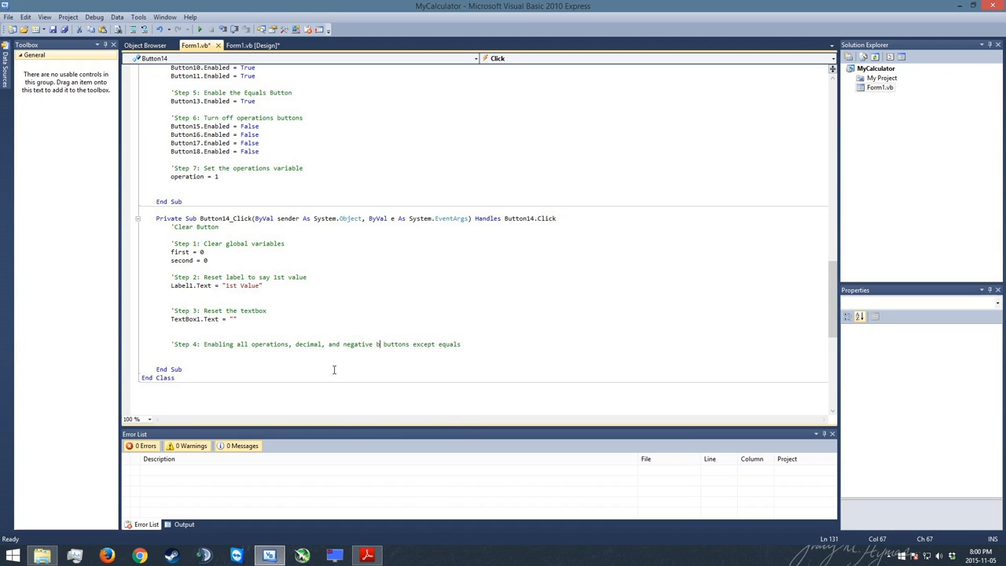
{"action": "type", "text": "umber"}
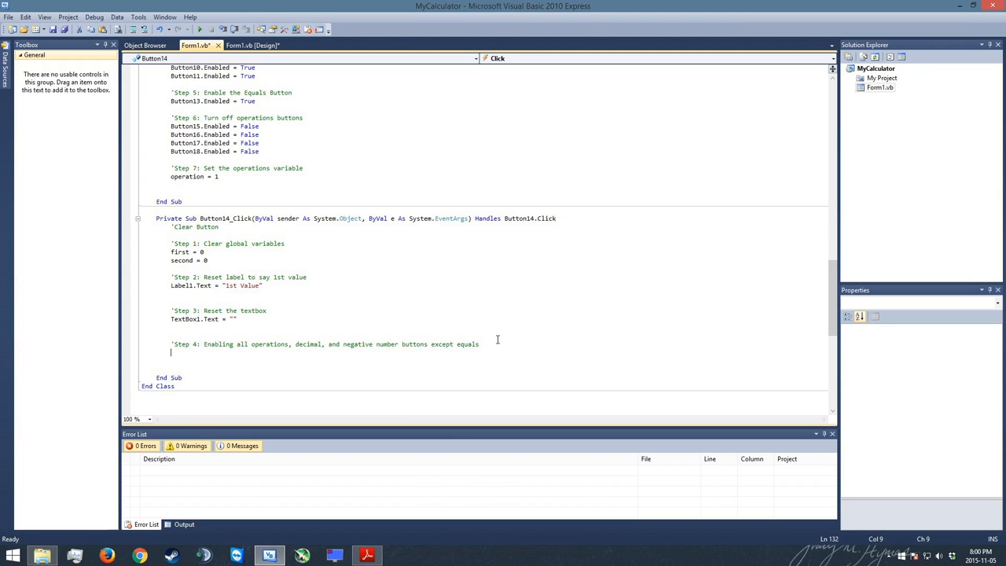
{"action": "type", "text": "Button"}
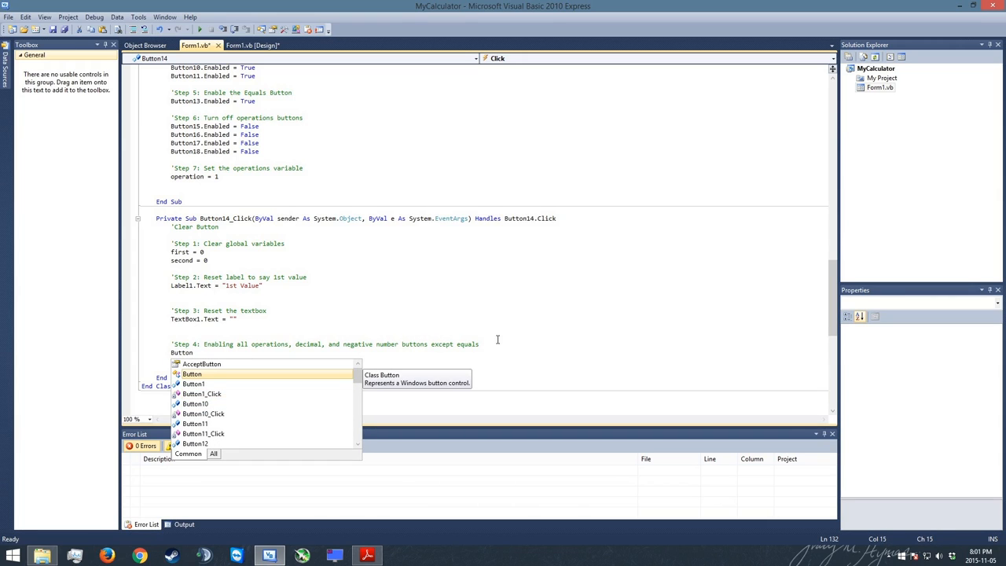
{"action": "mouse_move", "coordinate": [450, 251]}
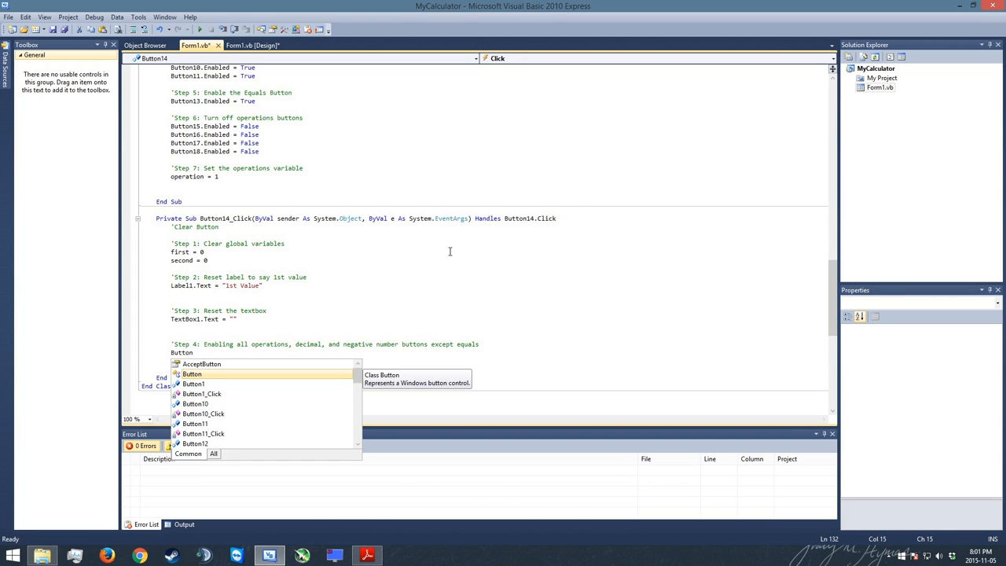
Check the form's button numbers in Design view, then return to the Clear handler code
{"action": "left_click", "coordinate": [253, 45]}
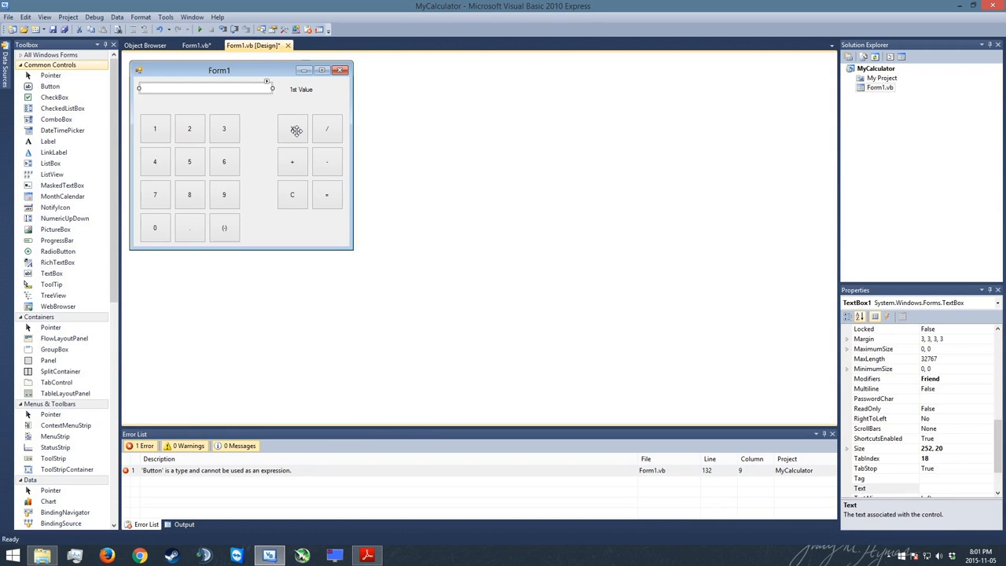
{"action": "left_click", "coordinate": [292, 129]}
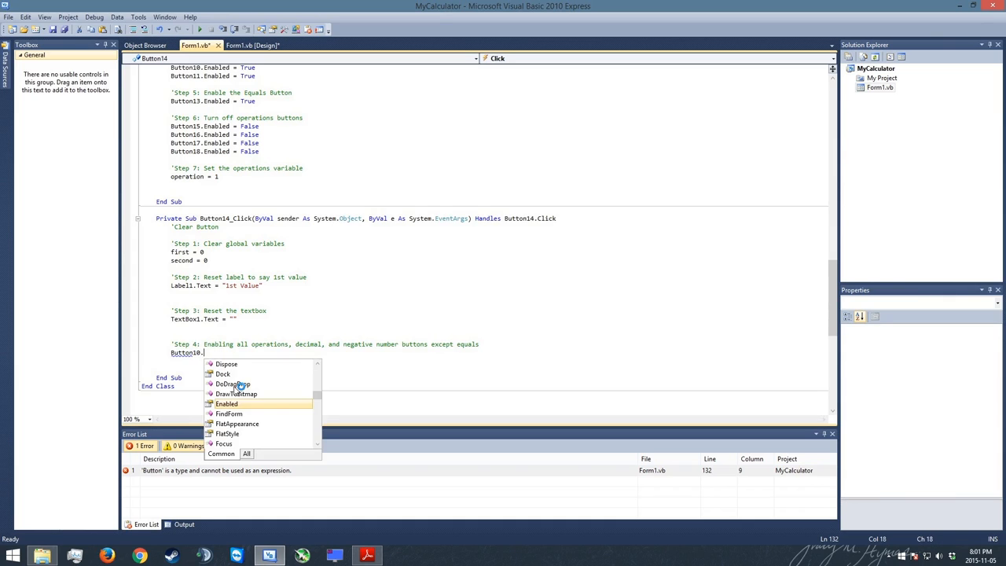
Write Enabled = True lines for Buttons 10, 11, 15, 16 and 17, beginning Button18
{"action": "double_click", "coordinate": [226, 403]}
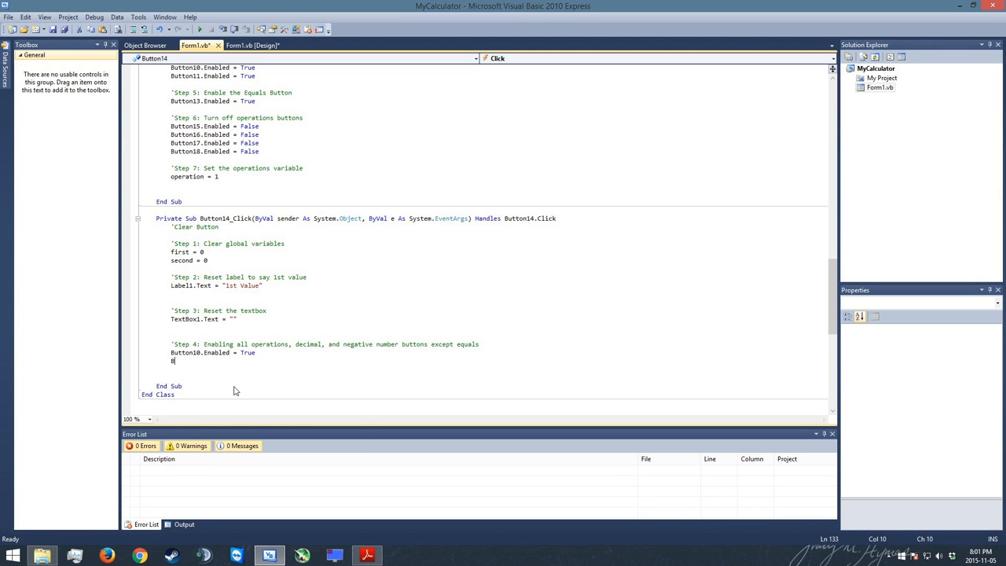
{"action": "type", "text": "Button11.Enabled = True"}
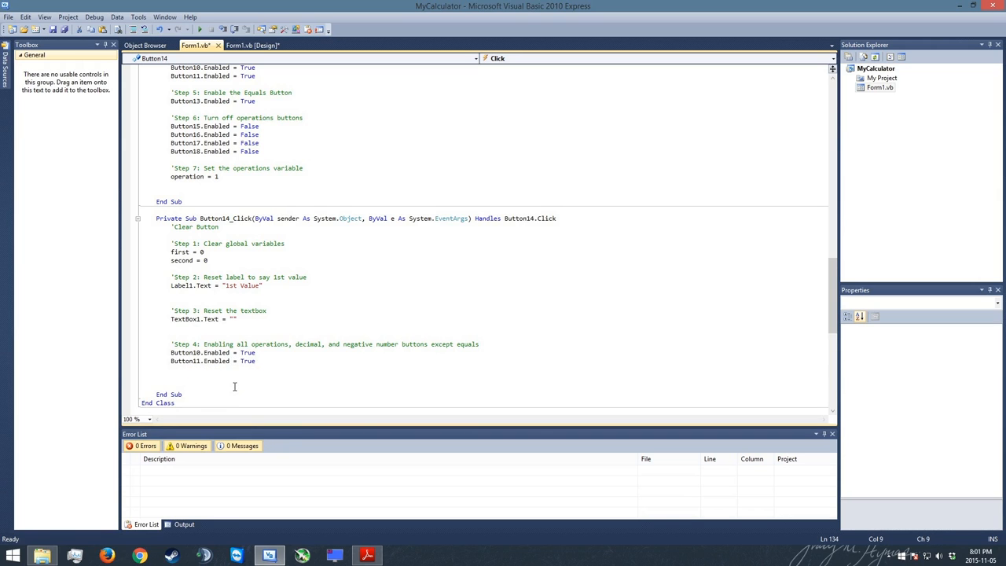
{"action": "type", "text": "Button"}
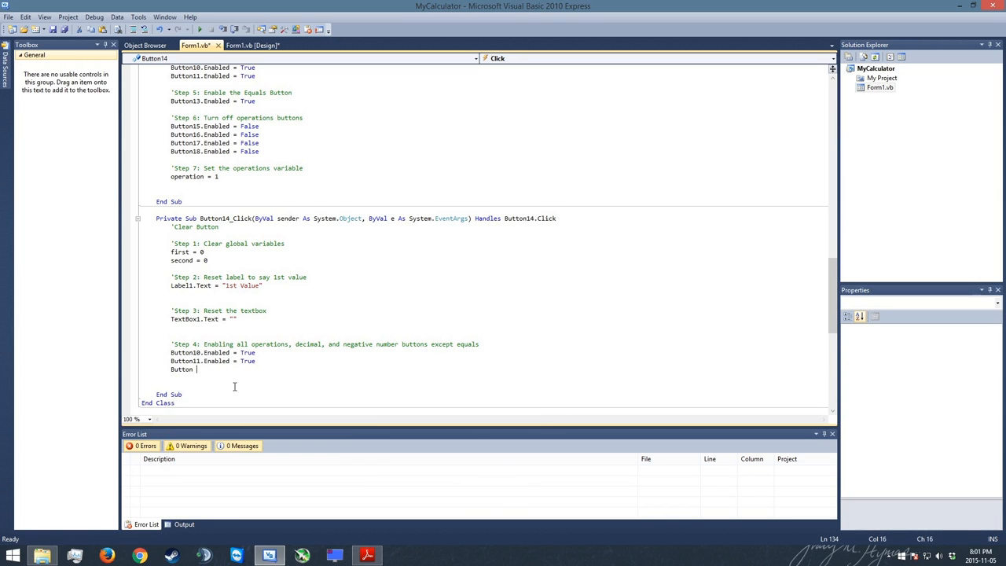
{"action": "type", "text": "Button"}
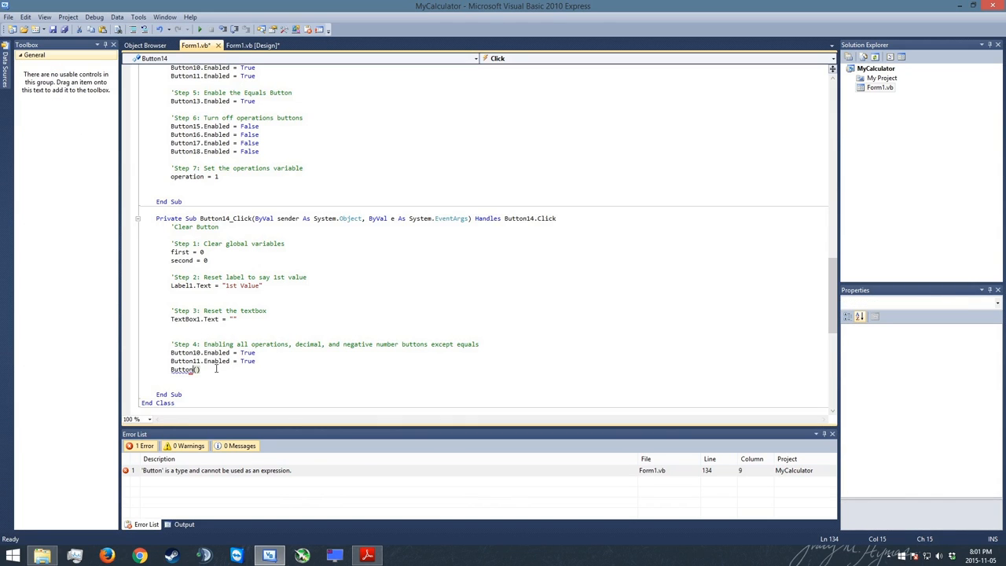
{"action": "type", "text": "5.Enabled = True"}
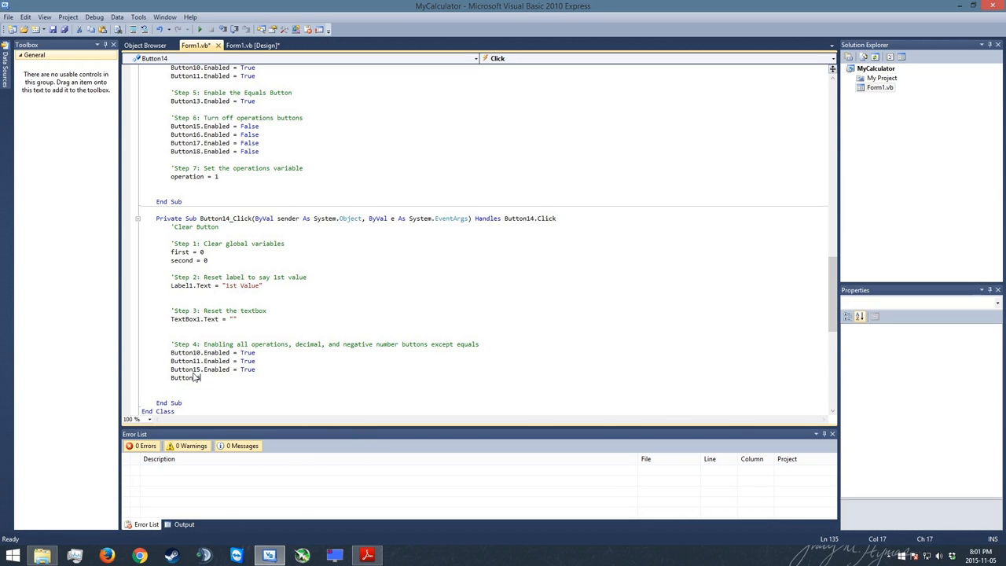
{"action": "type", "text": ".Enabled/Enabled"}
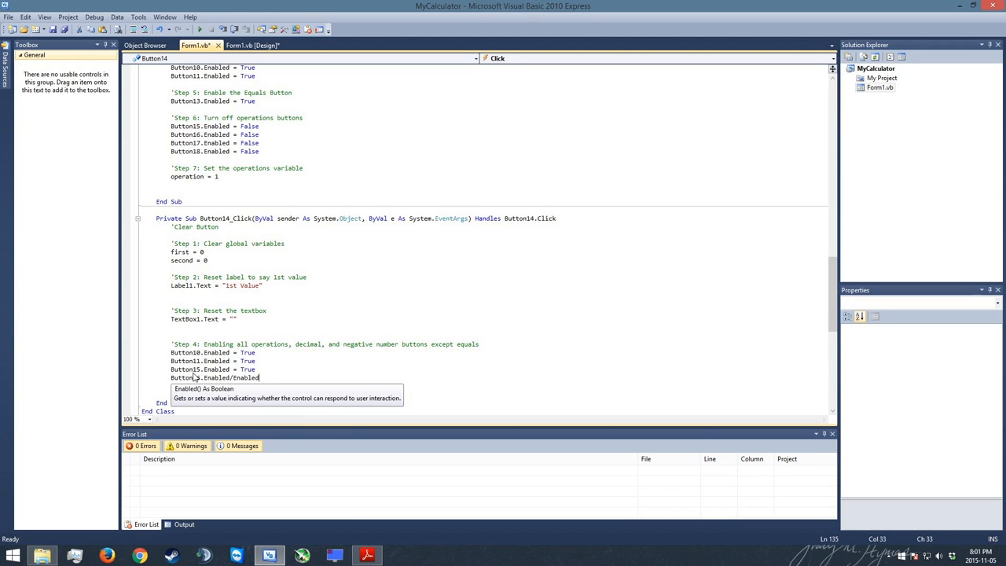
{"action": "type", "text": "."}
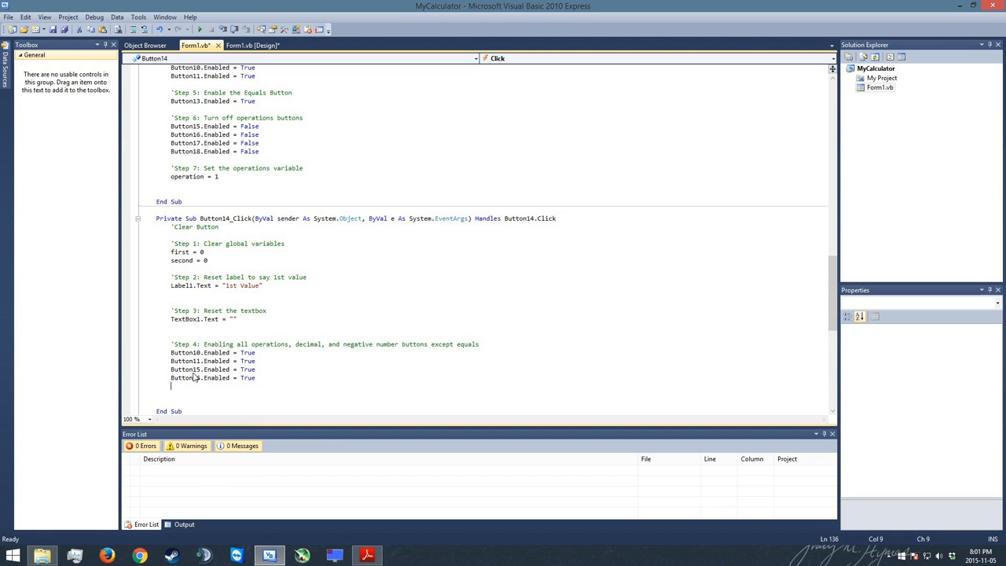
{"action": "type", "text": "Button18.Enabled ="}
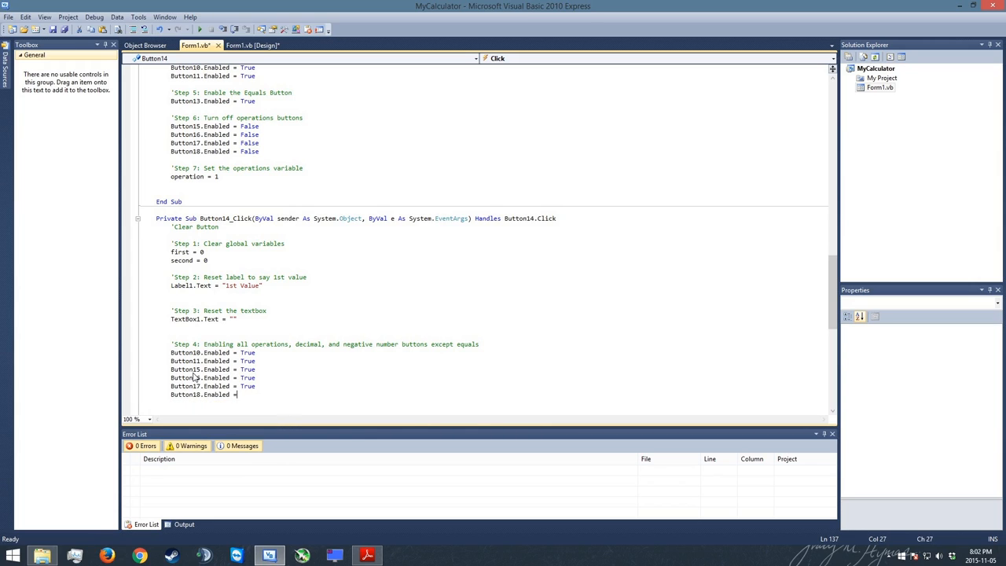
Complete the statement Button18.Enabled = True
{"action": "type", "text": "True"}
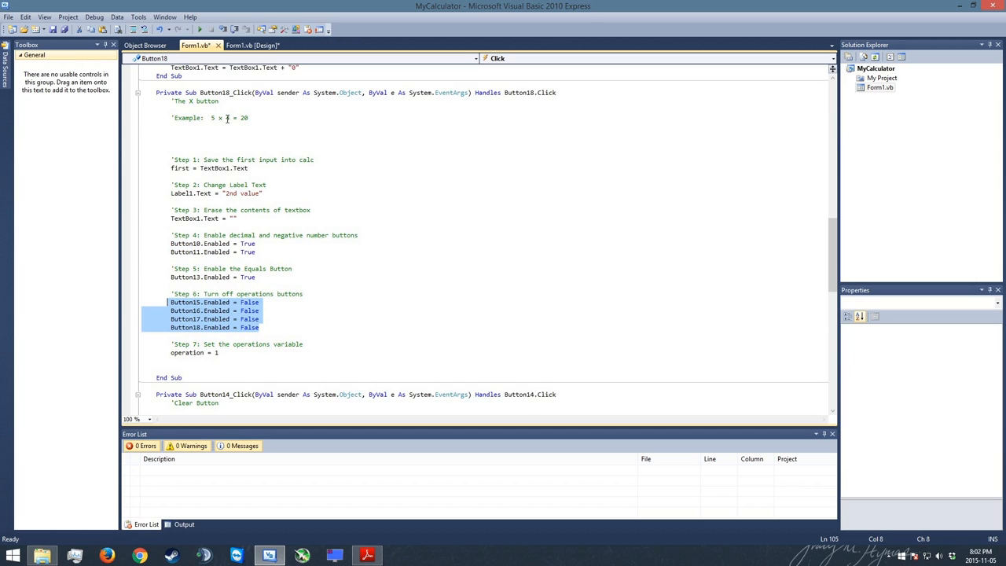
{"action": "scroll", "scroll_direction": "down", "scroll_amount": 3}
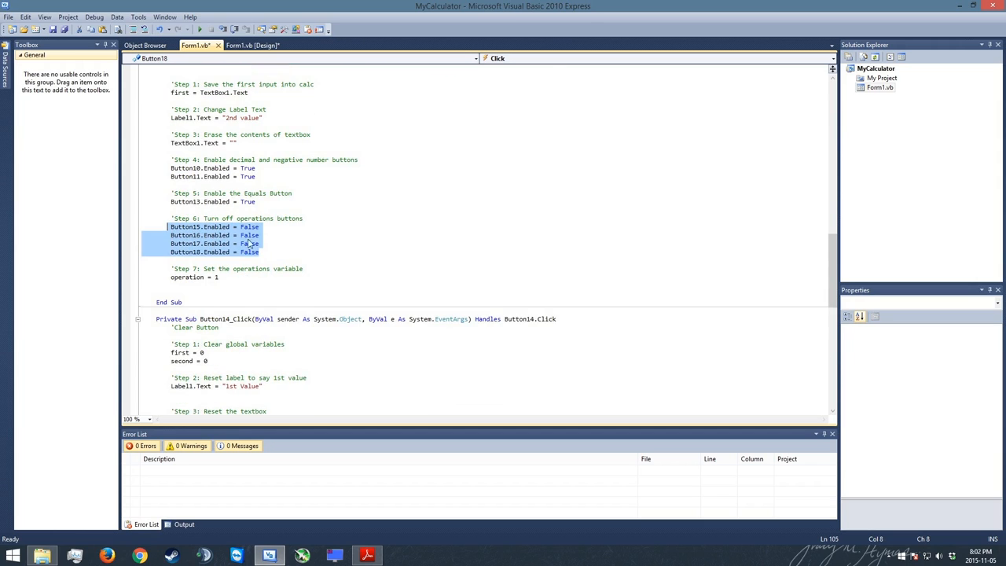
{"action": "scroll", "scroll_direction": "down", "scroll_amount": 3}
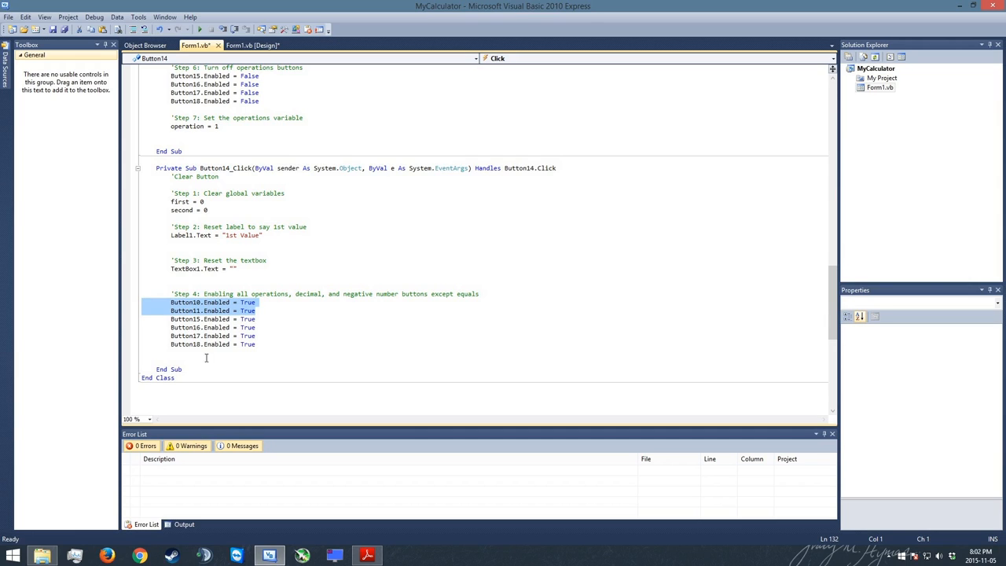
{"action": "left_click", "coordinate": [412, 364]}
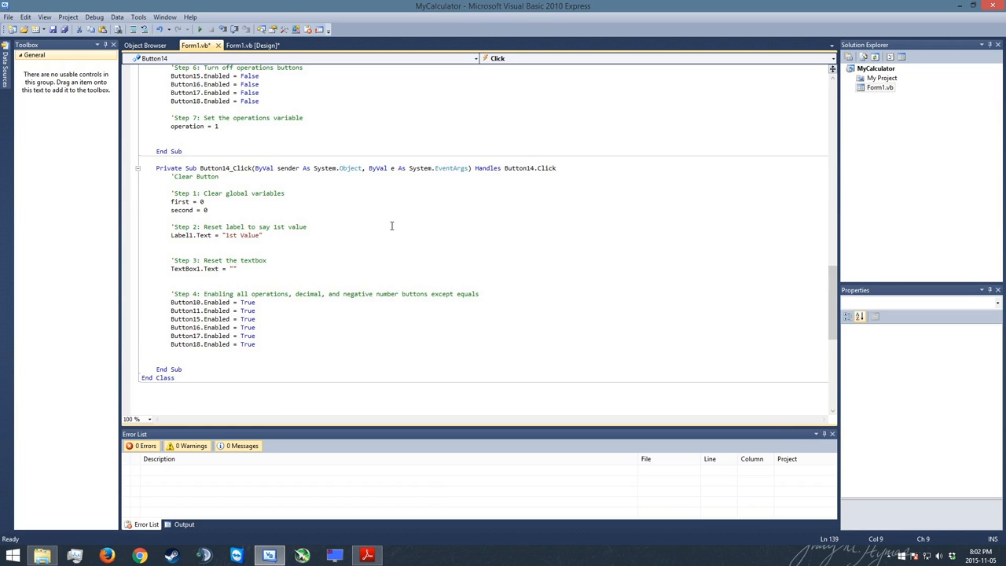
{"action": "mouse_move", "coordinate": [385, 293]}
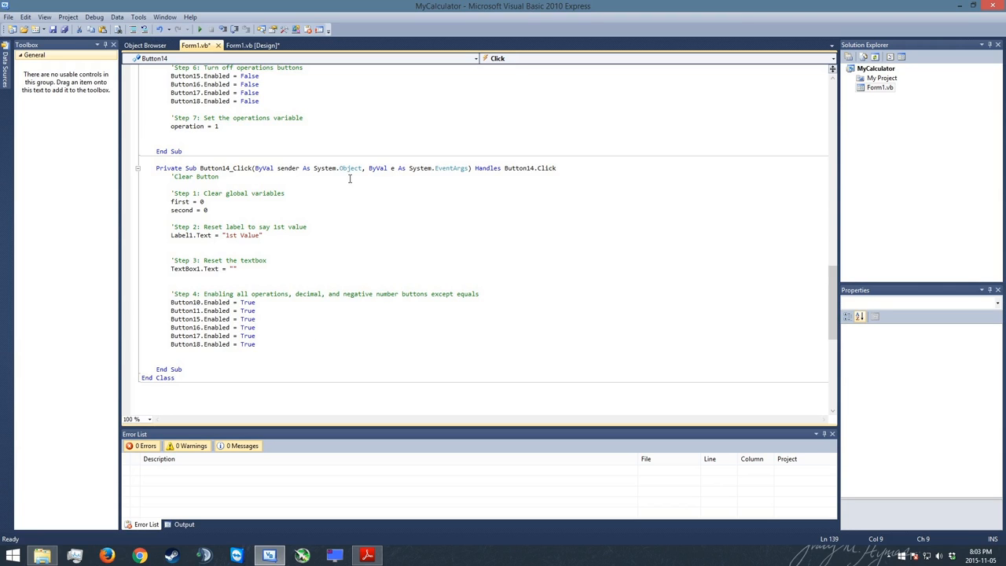
{"action": "mouse_move", "coordinate": [419, 265]}
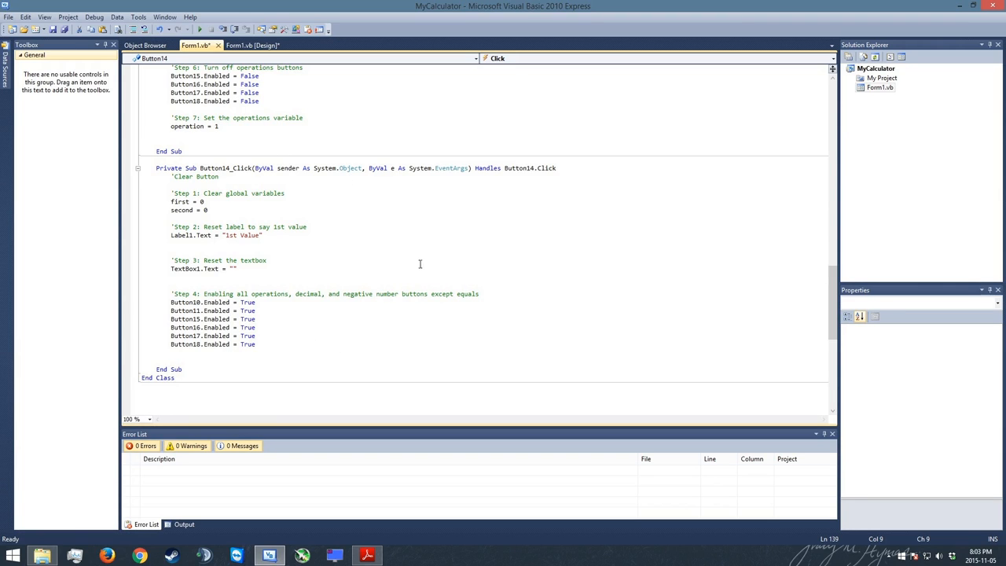